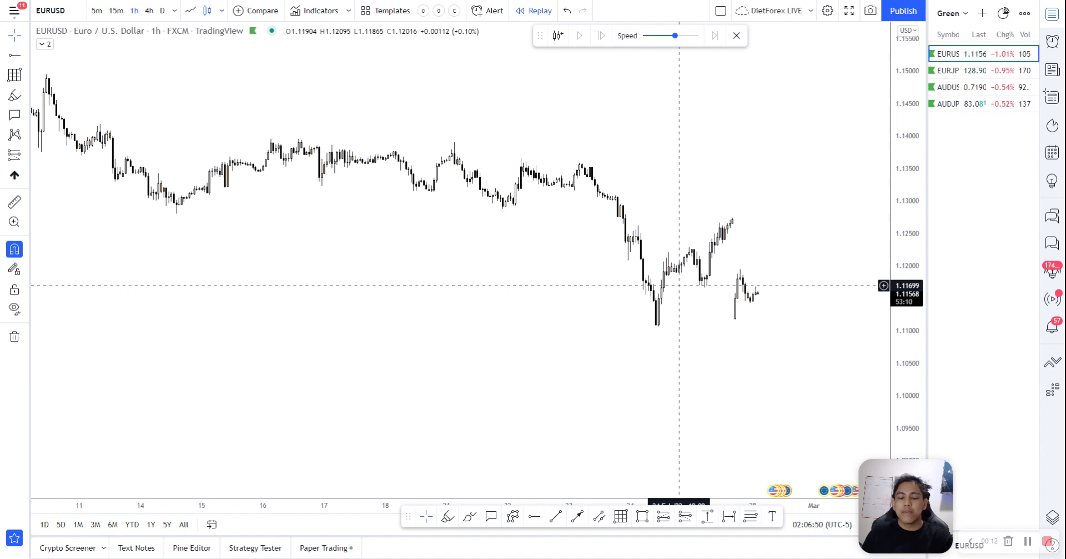
{"action": "mouse_move", "coordinate": [749, 251]}
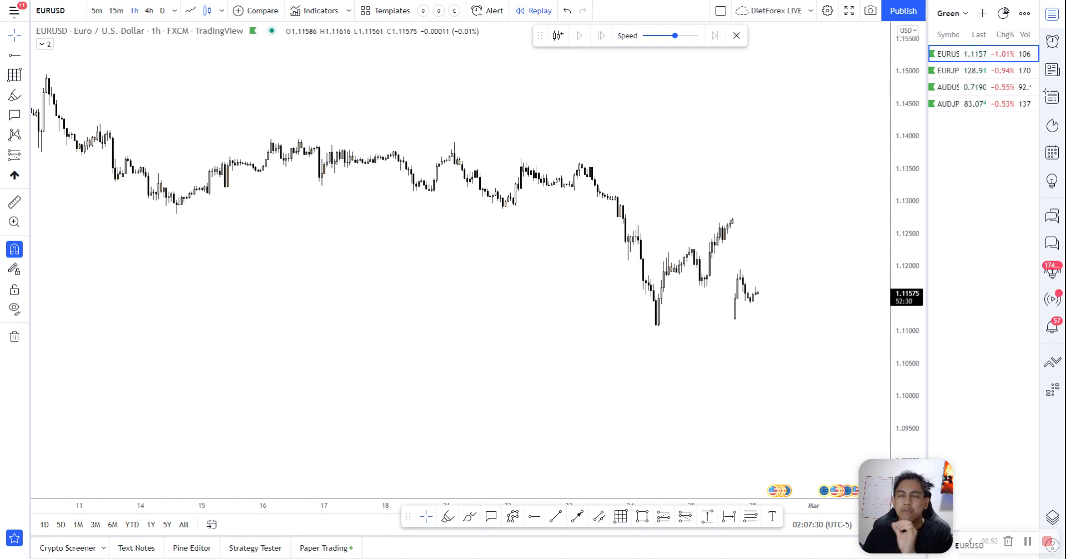
{"action": "mouse_move", "coordinate": [302, 253]}
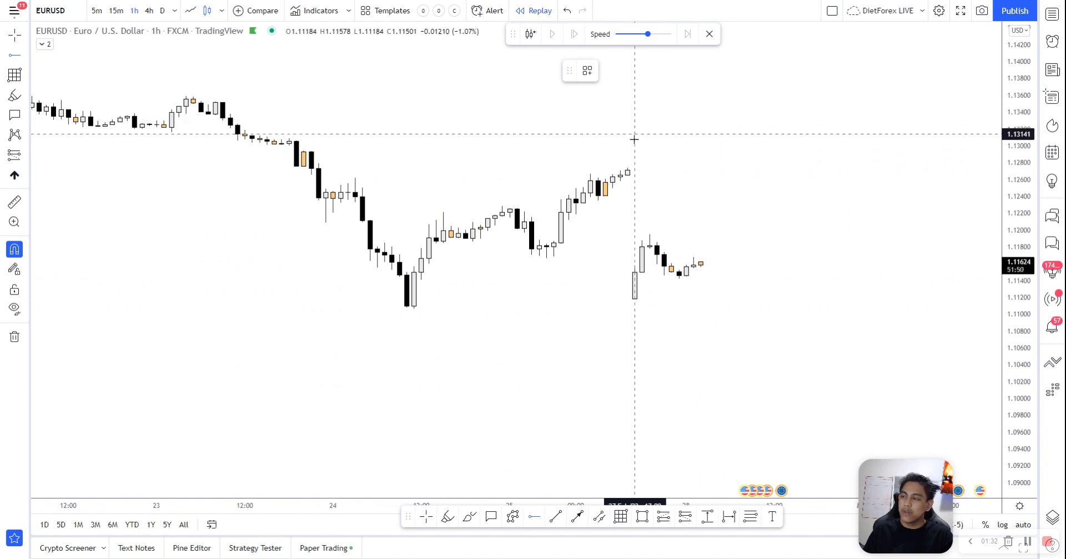
- Mark the 1.12742 and 1.12407 levels with horizontal rays, then begin a pink freehand drop toward 1.1075
{"action": "left_click", "coordinate": [627, 135]}
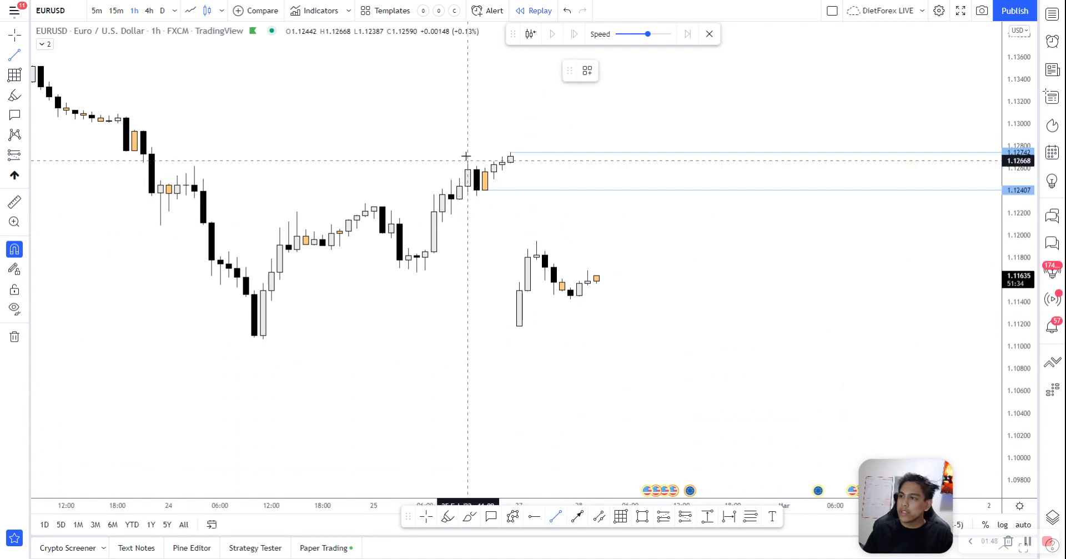
{"action": "left_click", "coordinate": [467, 161]}
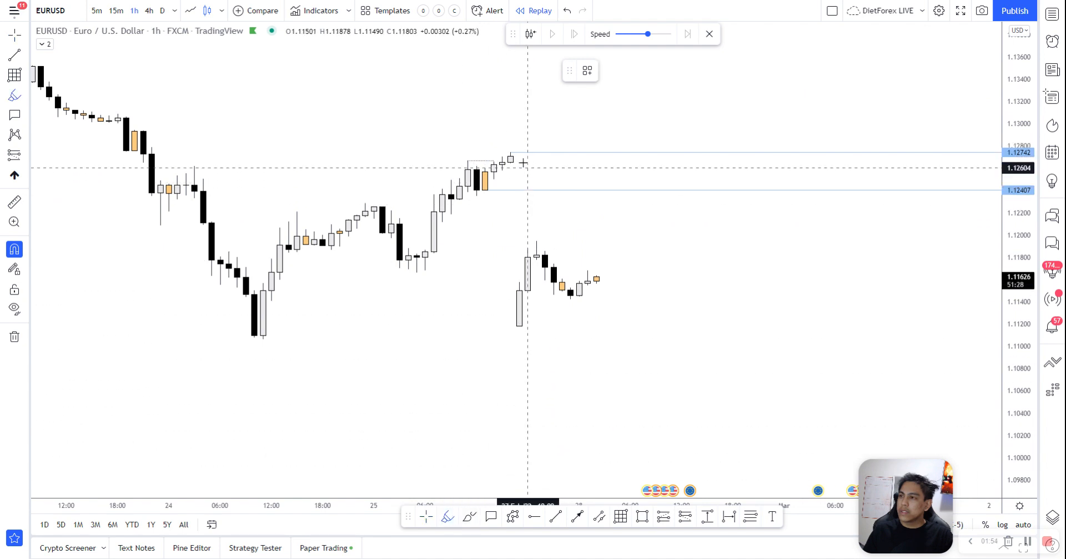
{"action": "left_click", "coordinate": [511, 152]}
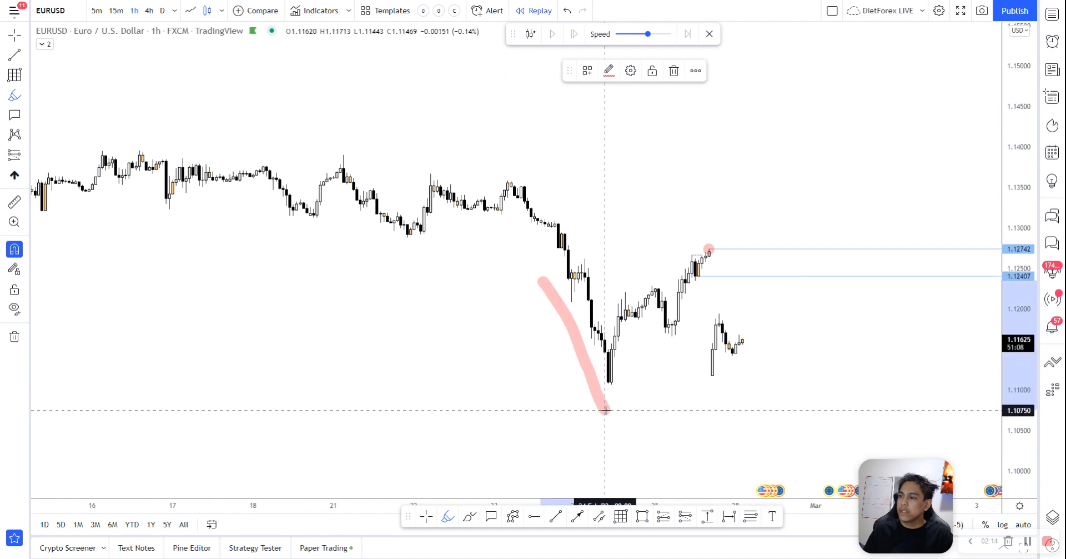
- Extend the pink freehand stroke upward into a V-shaped recovery on the EURUSD chart
{"action": "left_click_drag", "start_coordinate": [605, 411], "coordinate": [653, 295]}
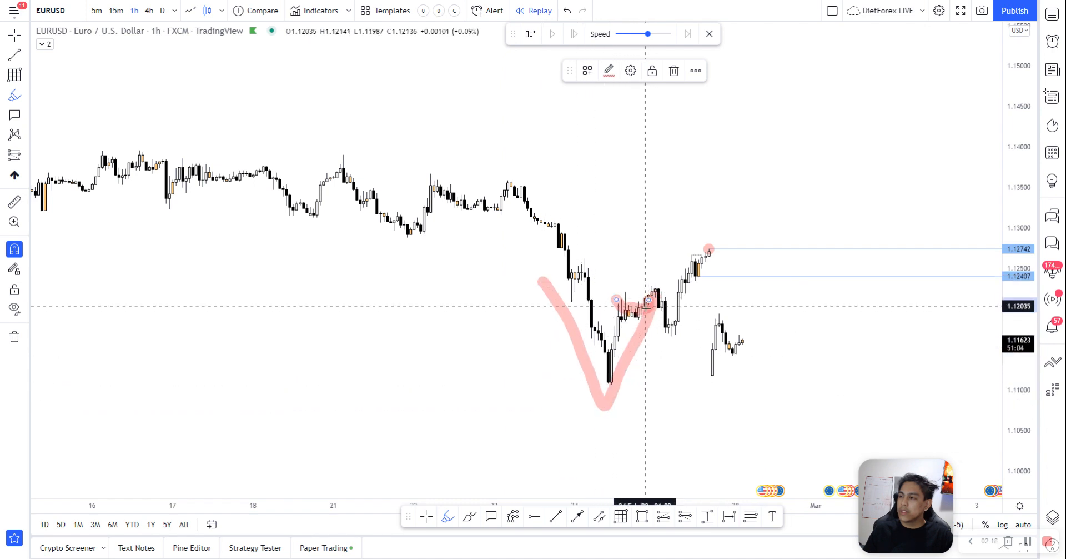
{"action": "left_click_drag", "start_coordinate": [650, 299], "coordinate": [677, 204]}
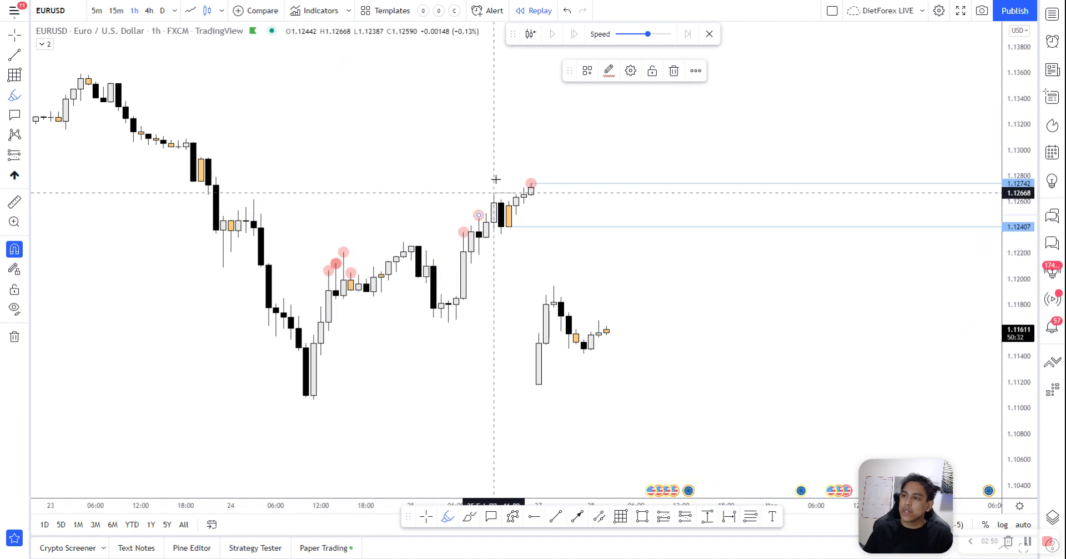
{"action": "mouse_move", "coordinate": [174, 192]}
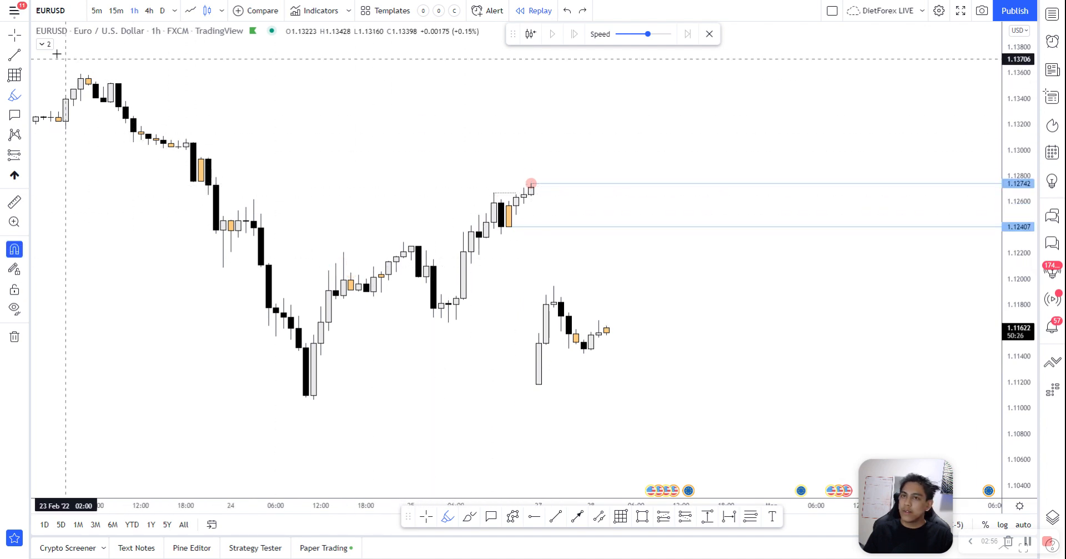
{"action": "mouse_move", "coordinate": [429, 312]}
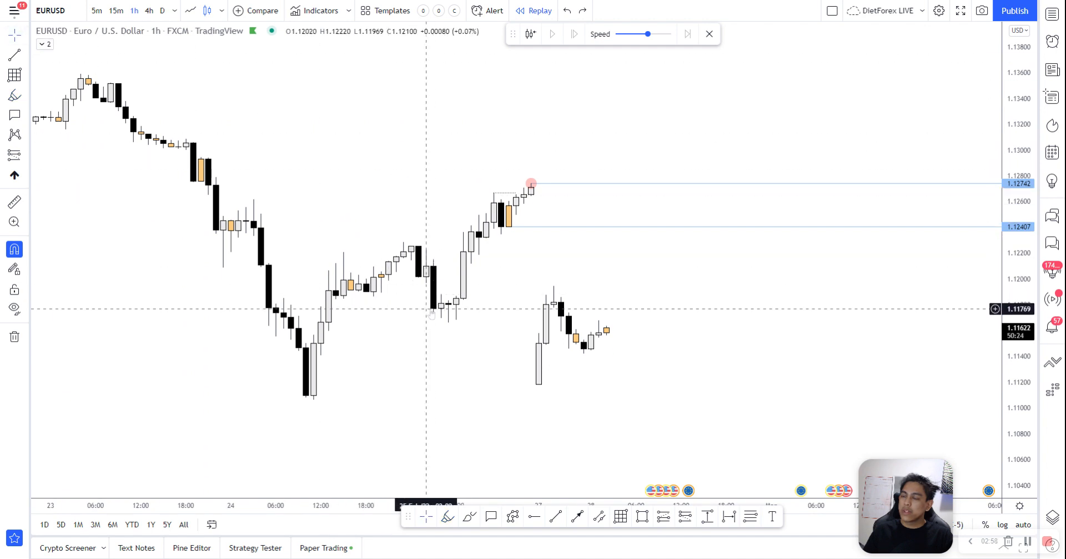
{"action": "mouse_move", "coordinate": [322, 358]}
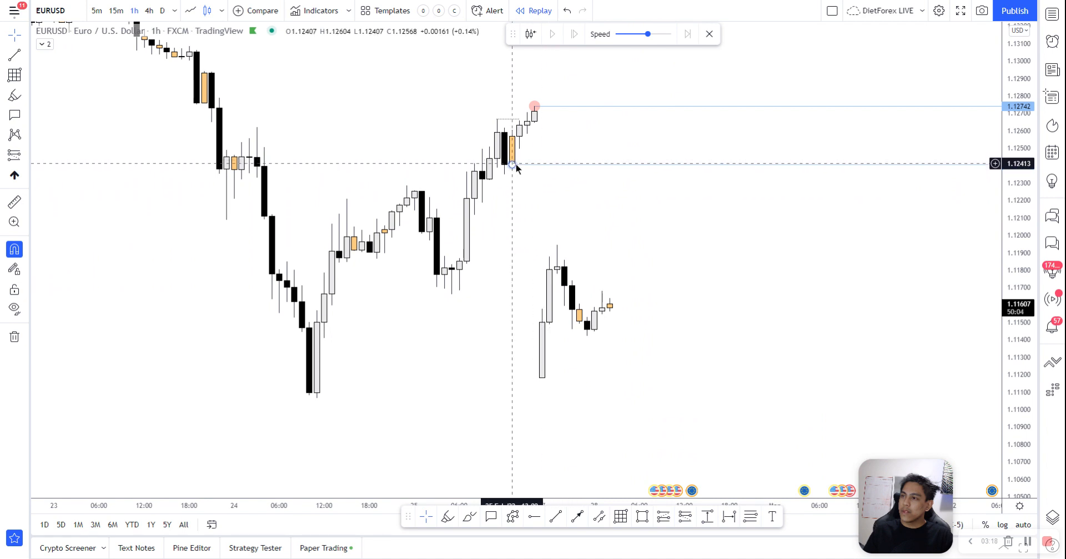
- Draw a gap box from the last pre-gap candle across the weekend gap
{"action": "left_click_drag", "start_coordinate": [513, 167], "coordinate": [542, 378]}
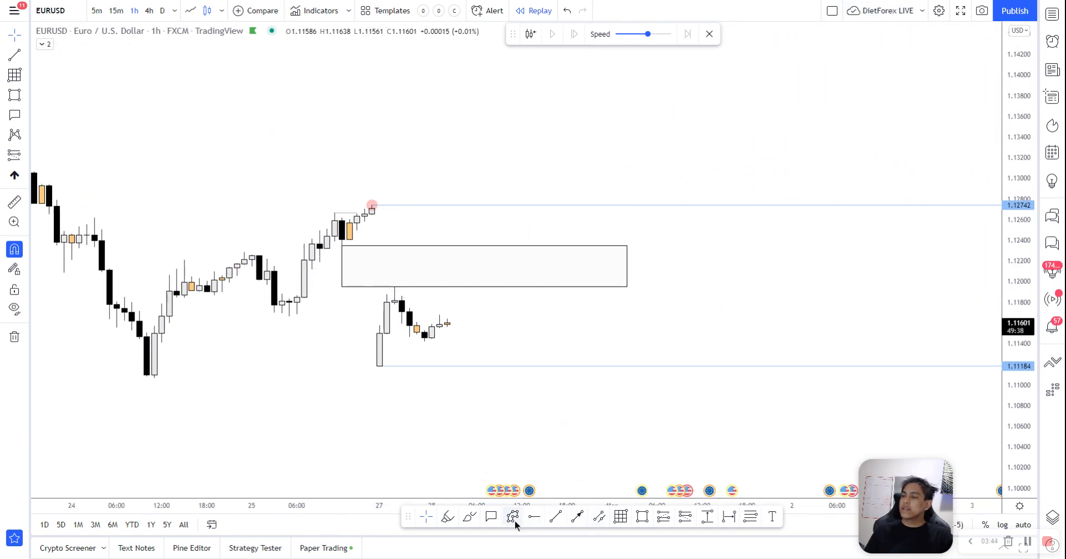
{"action": "mouse_move", "coordinate": [513, 516]}
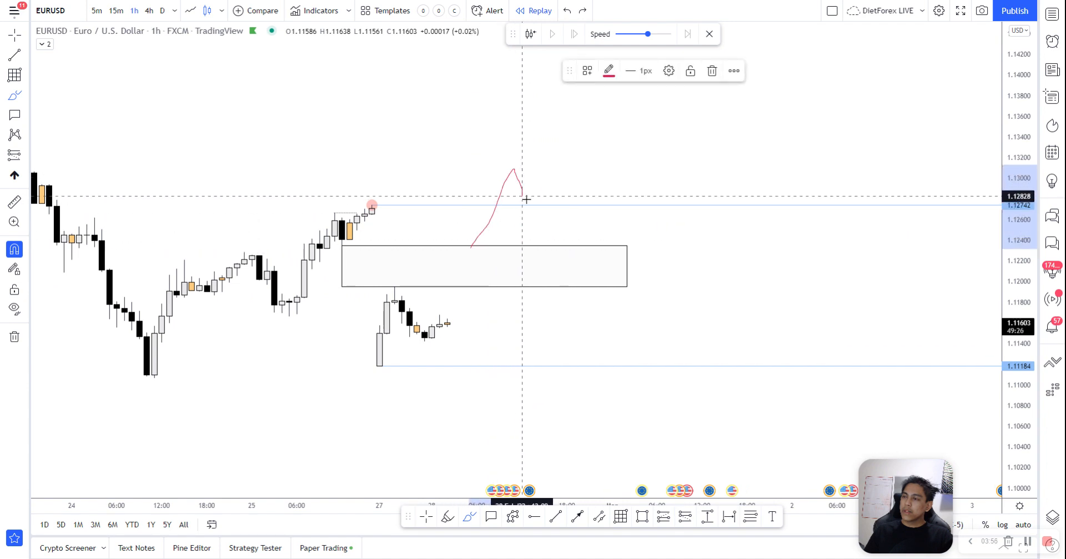
{"action": "left_click_drag", "start_coordinate": [523, 199], "coordinate": [568, 93]}
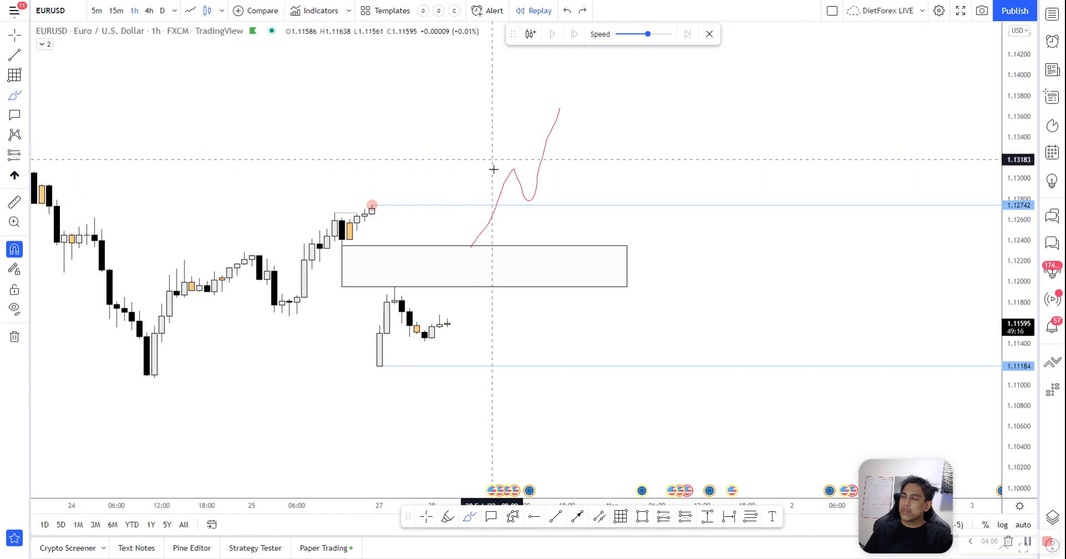
{"action": "mouse_move", "coordinate": [506, 147]}
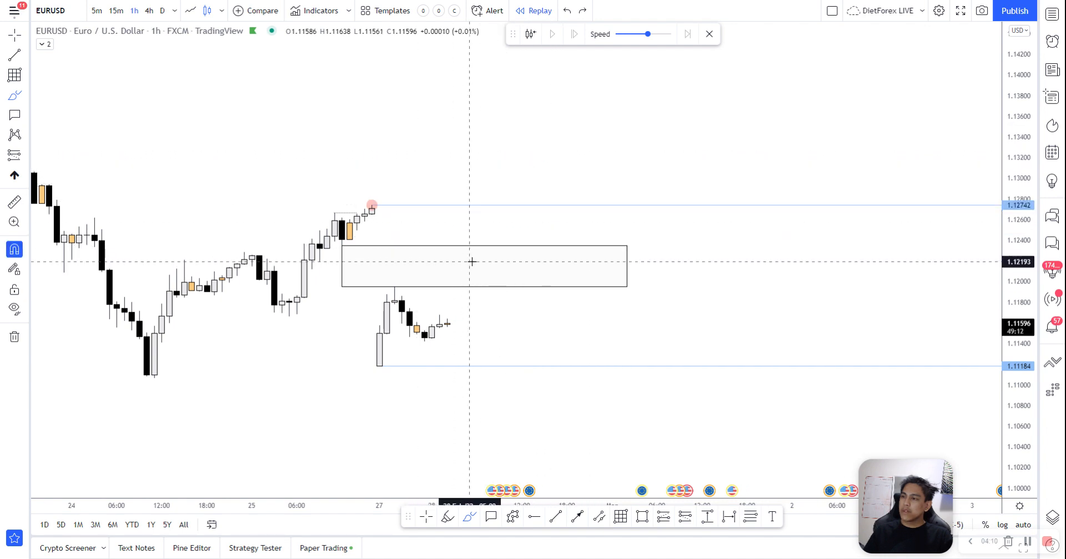
{"action": "left_click_drag", "start_coordinate": [469, 250], "coordinate": [516, 121]}
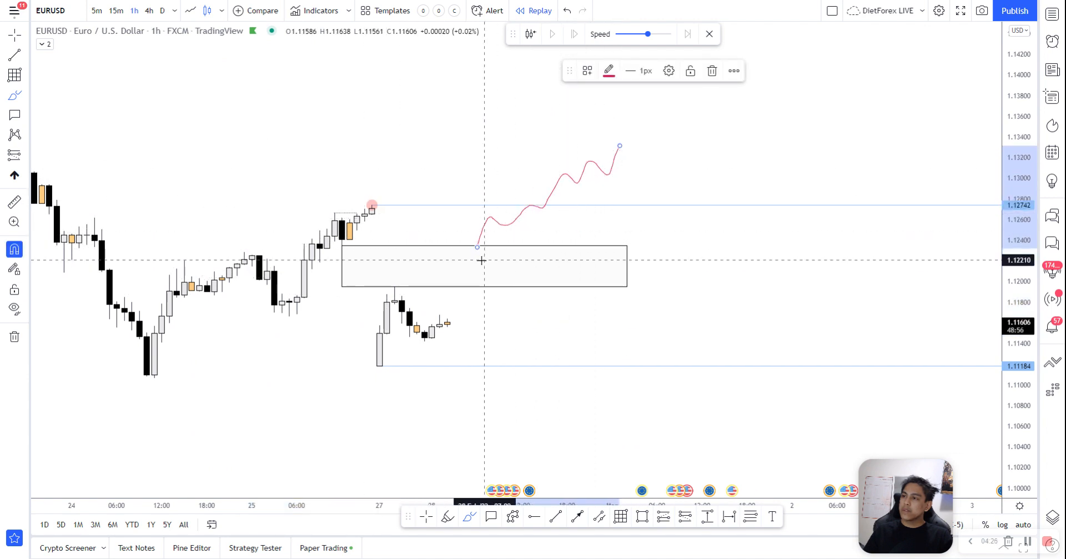
{"action": "left_click_drag", "start_coordinate": [481, 260], "coordinate": [631, 162]}
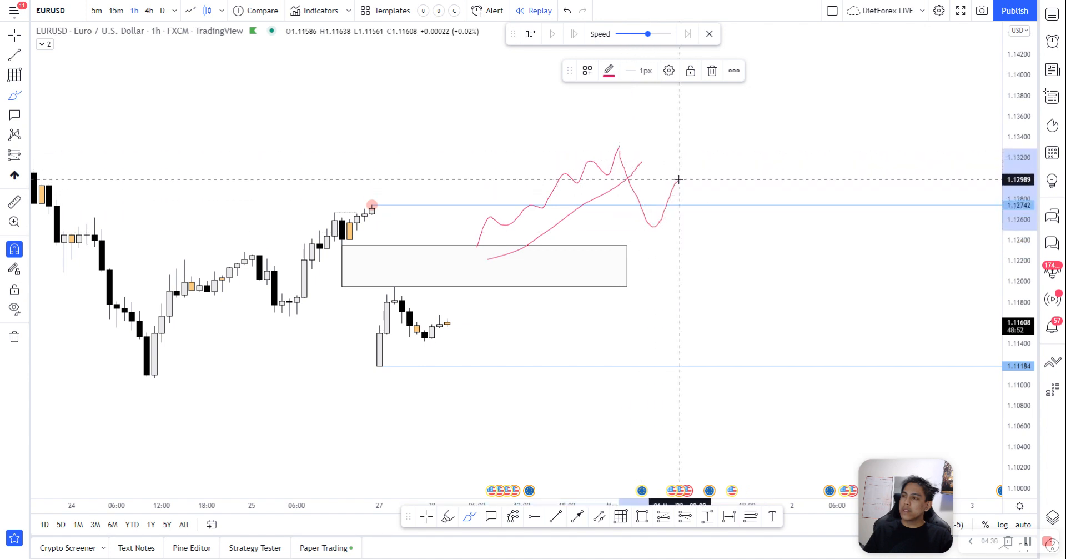
{"action": "left_click_drag", "start_coordinate": [678, 180], "coordinate": [724, 267]}
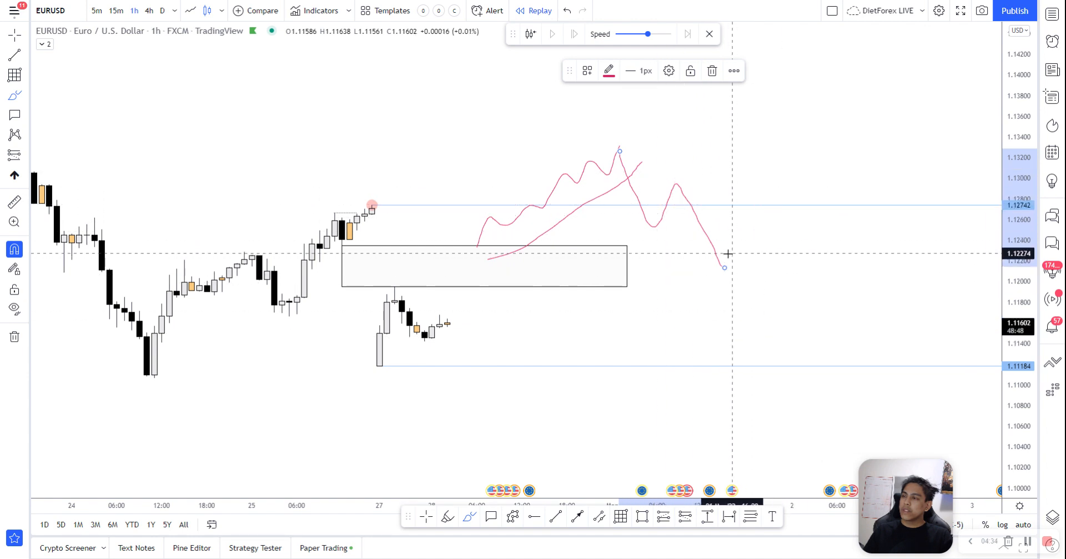
{"action": "mouse_move", "coordinate": [675, 168]}
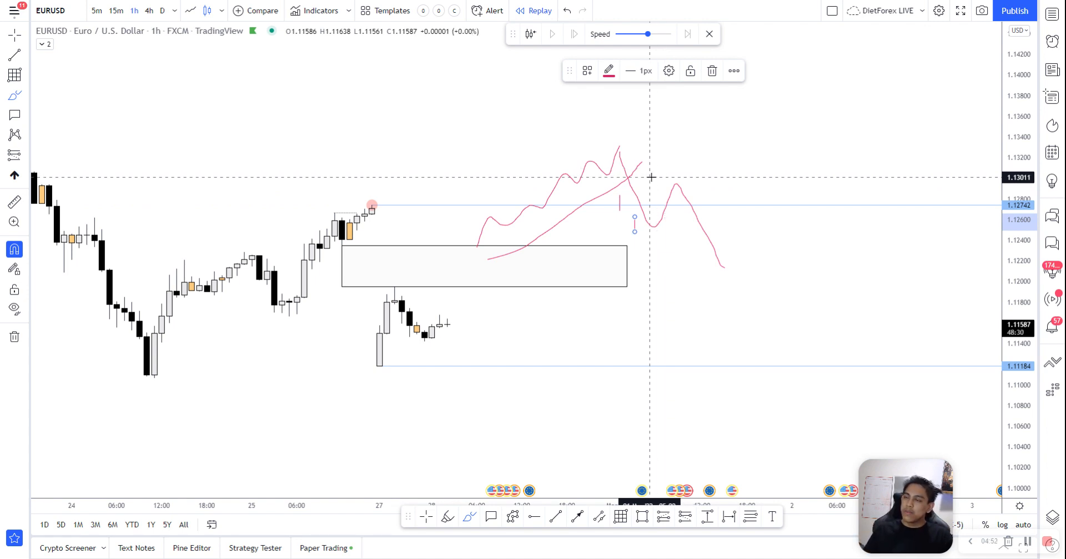
{"action": "left_click", "coordinate": [712, 72]}
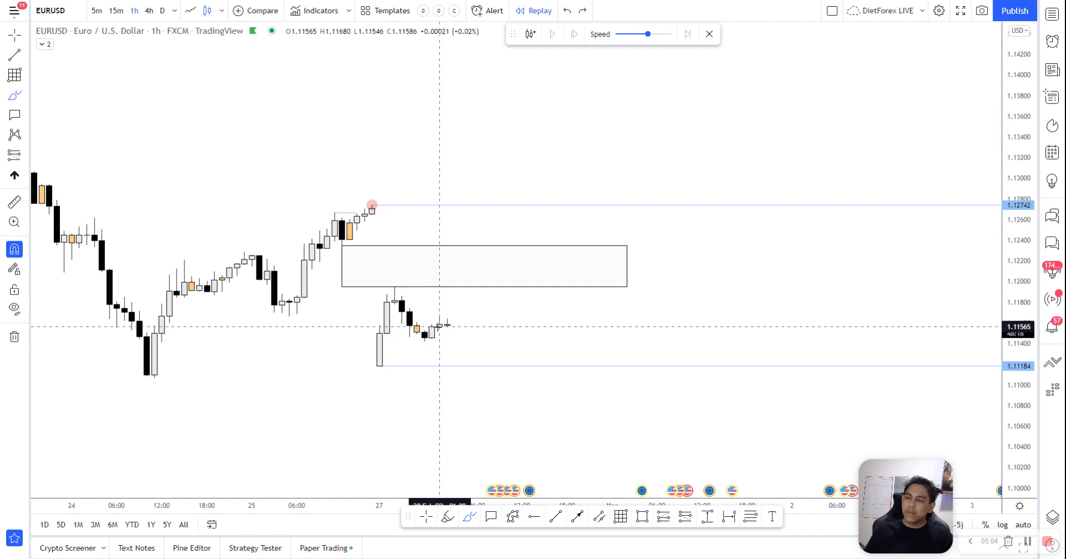
- Sketch a falling-channel path below the gap, then reopen the watchlist of currency pairs
{"action": "left_click_drag", "start_coordinate": [448, 323], "coordinate": [498, 436]}
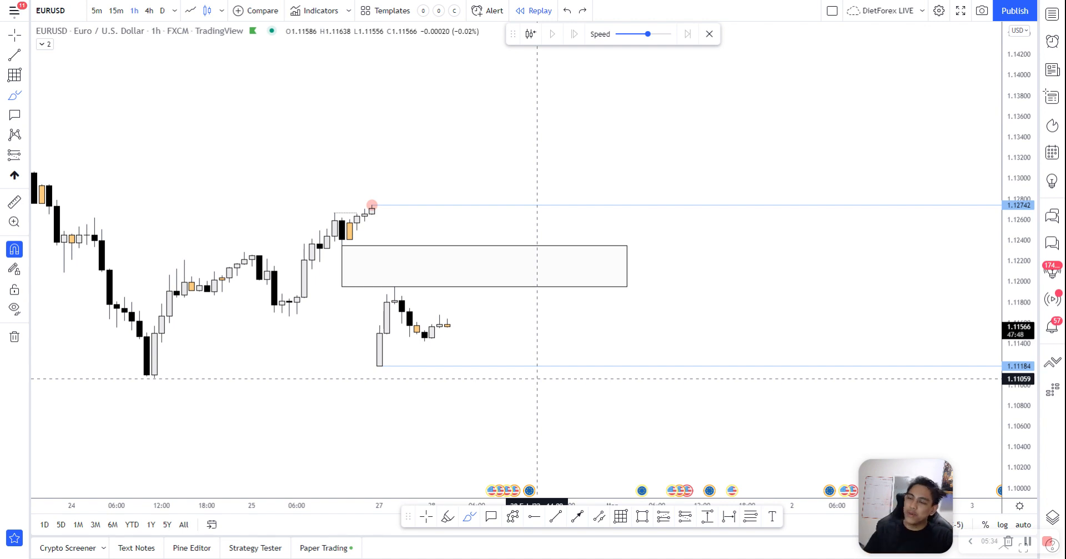
{"action": "mouse_move", "coordinate": [487, 325]}
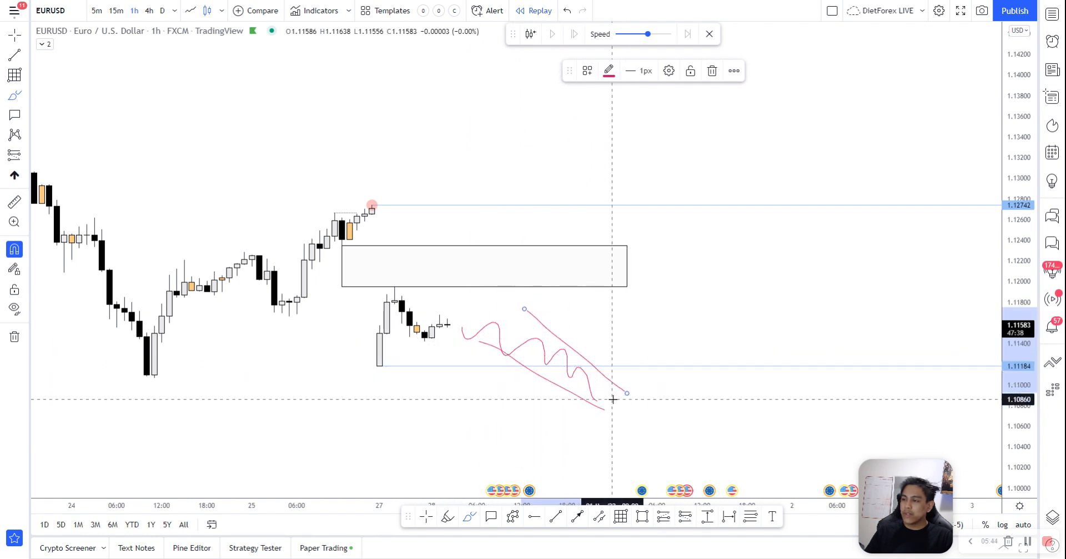
{"action": "left_click_drag", "start_coordinate": [625, 393], "coordinate": [652, 325]}
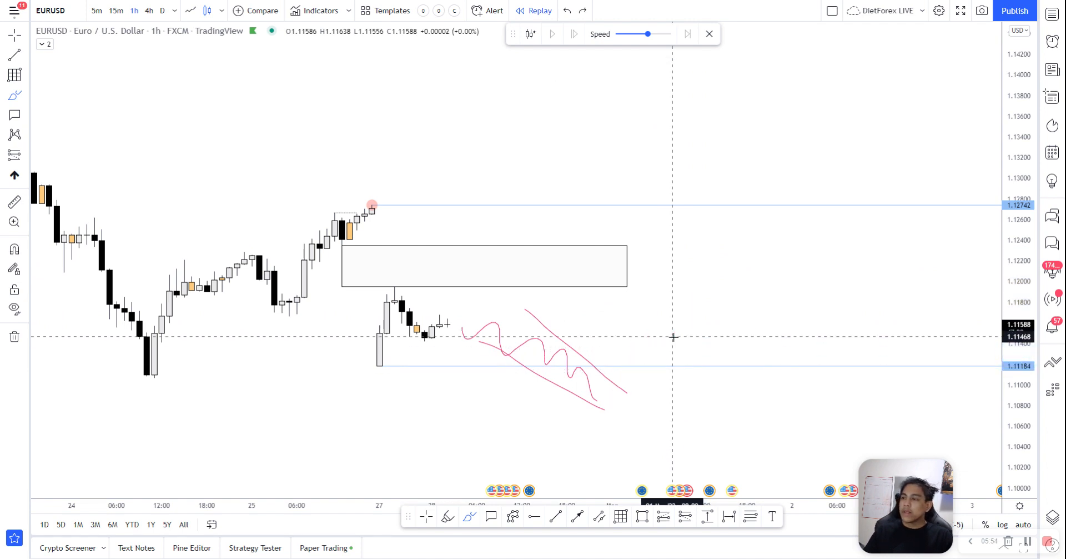
{"action": "left_click", "coordinate": [14, 249]}
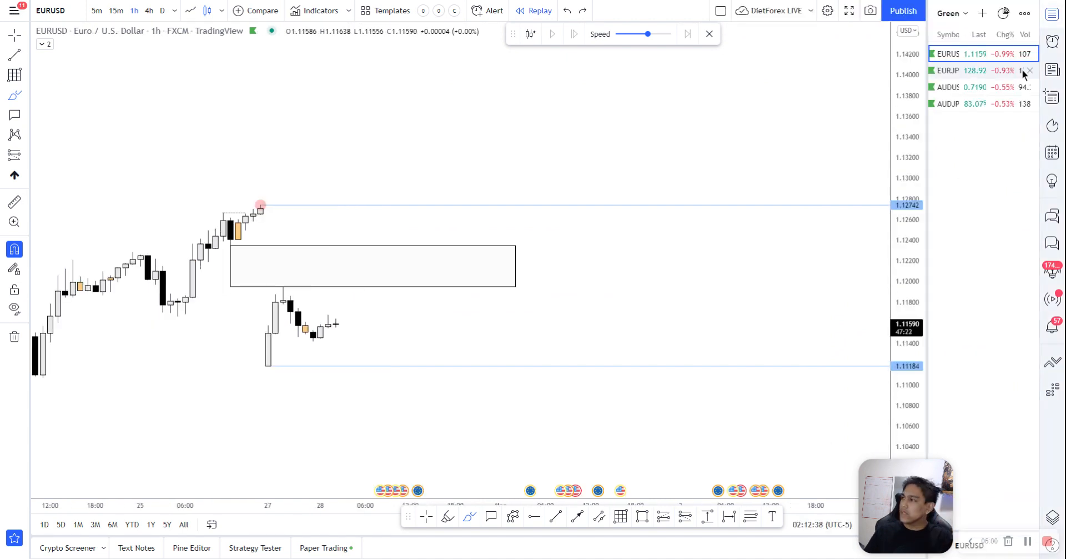
- Load the EURJPY chart from the watchlist
{"action": "left_click", "coordinate": [966, 70]}
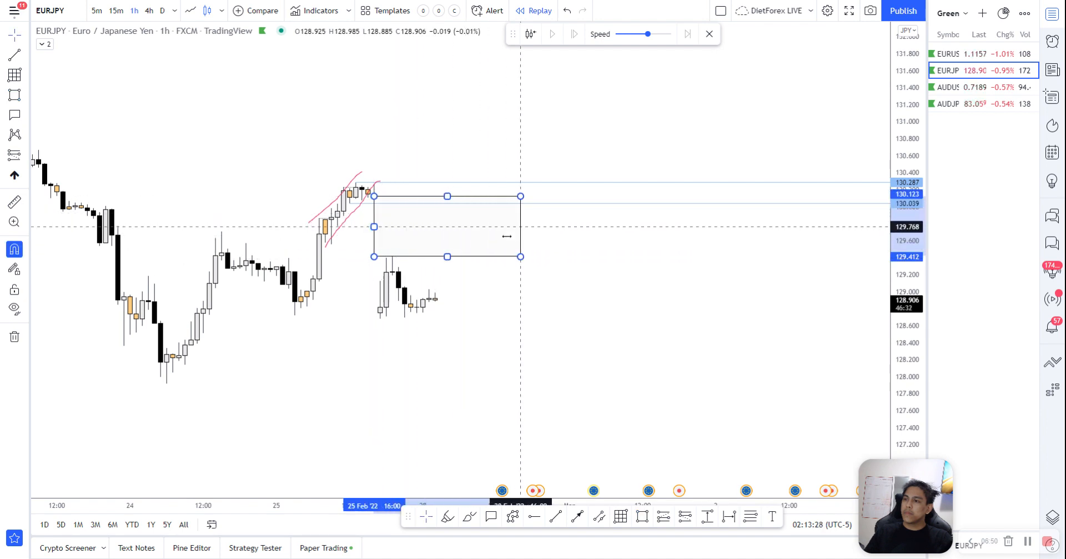
- Adjust the gap box edge on the EURJPY 1h chart to span roughly 129.41 to 130.12
{"action": "left_click_drag", "start_coordinate": [447, 226], "coordinate": [435, 226]}
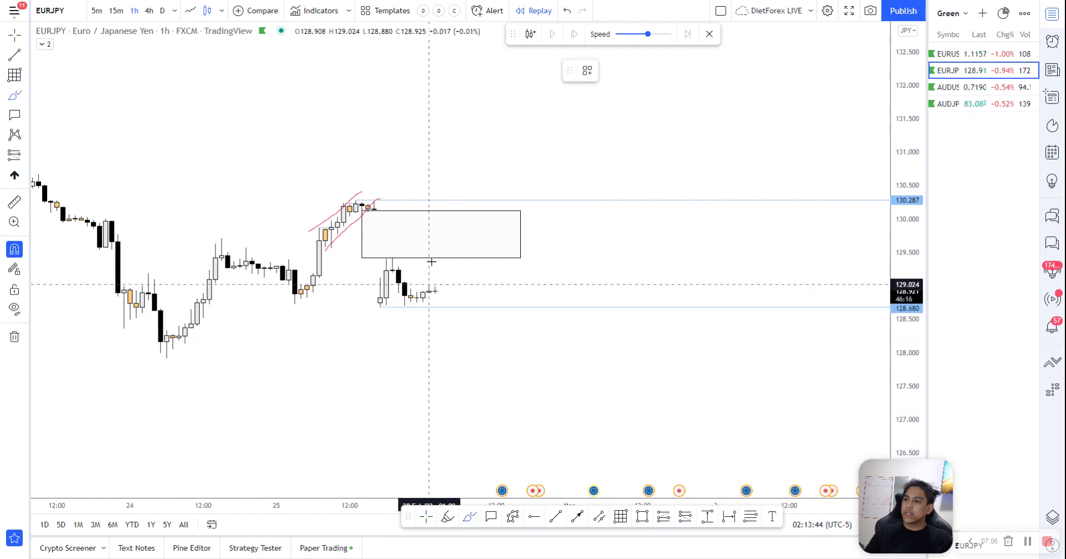
{"action": "left_click_drag", "start_coordinate": [443, 292], "coordinate": [496, 221]}
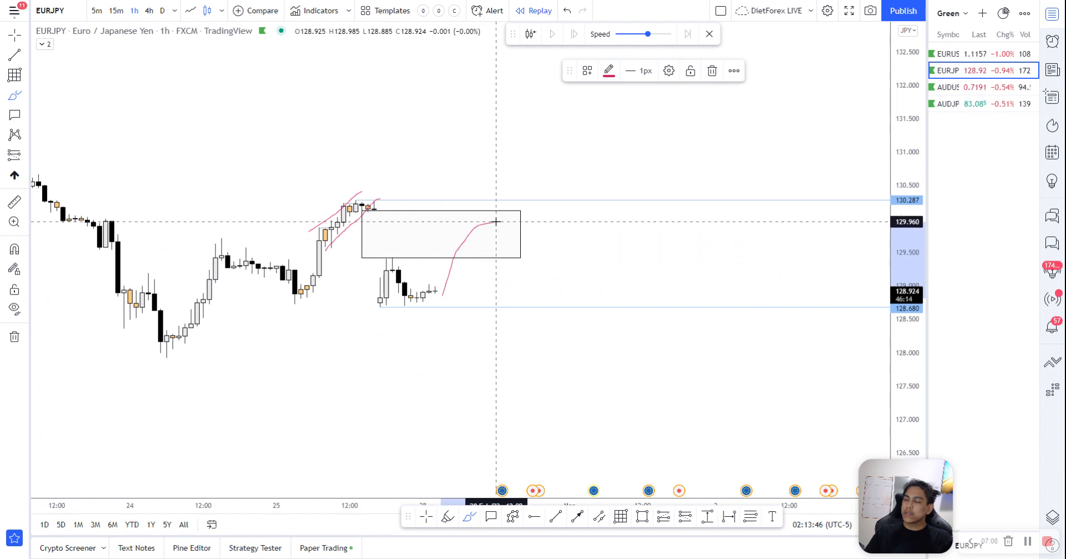
{"action": "left_click_drag", "start_coordinate": [497, 221], "coordinate": [663, 274]}
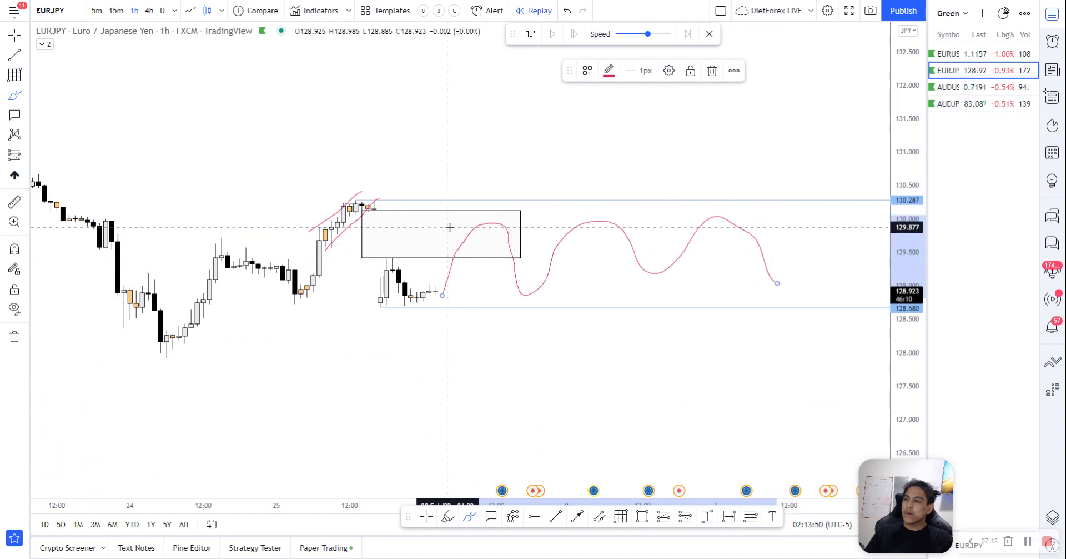
{"action": "left_click_drag", "start_coordinate": [447, 226], "coordinate": [497, 128]}
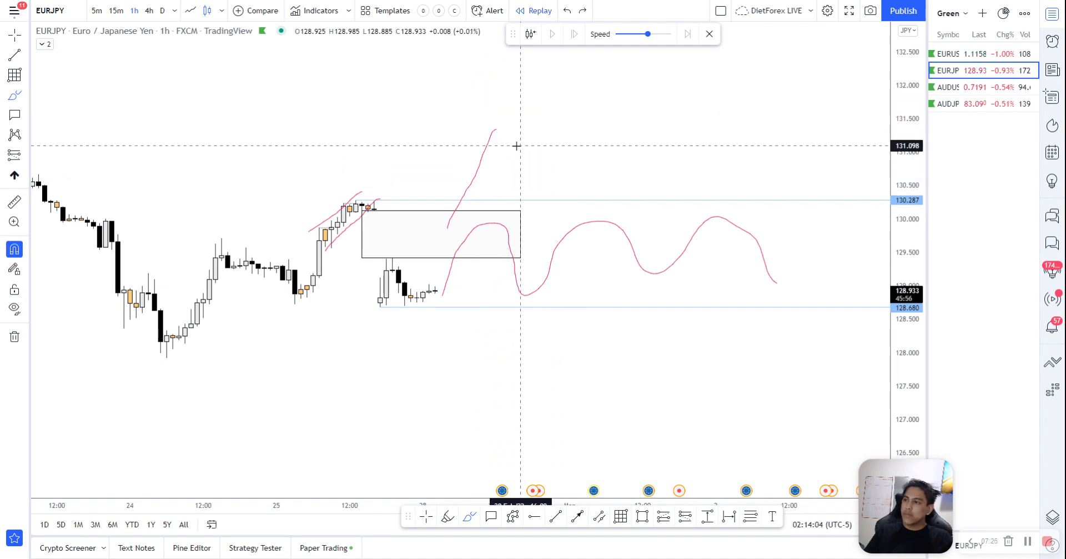
{"action": "mouse_move", "coordinate": [598, 123]}
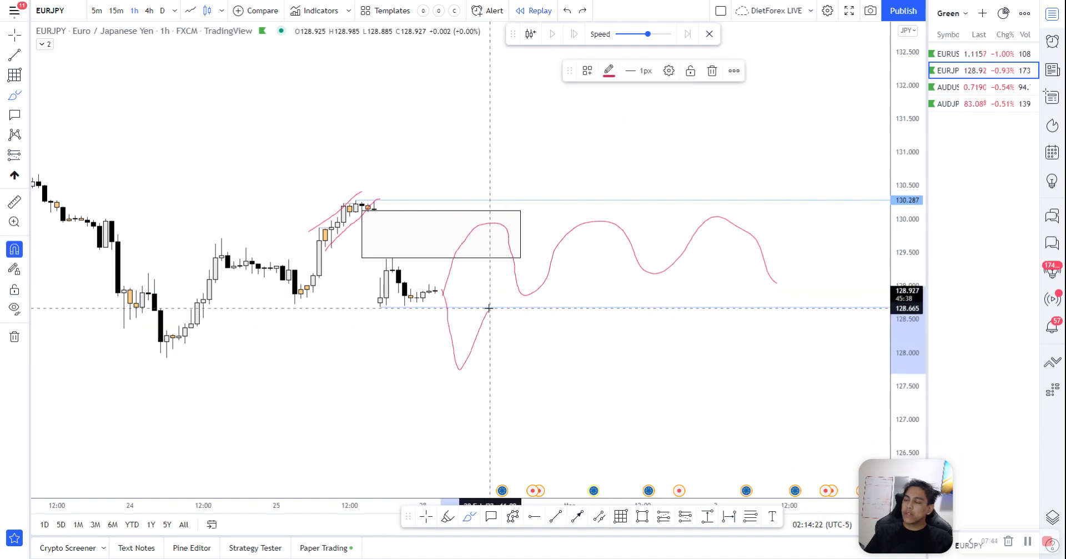
{"action": "left_click_drag", "start_coordinate": [442, 292], "coordinate": [538, 479]}
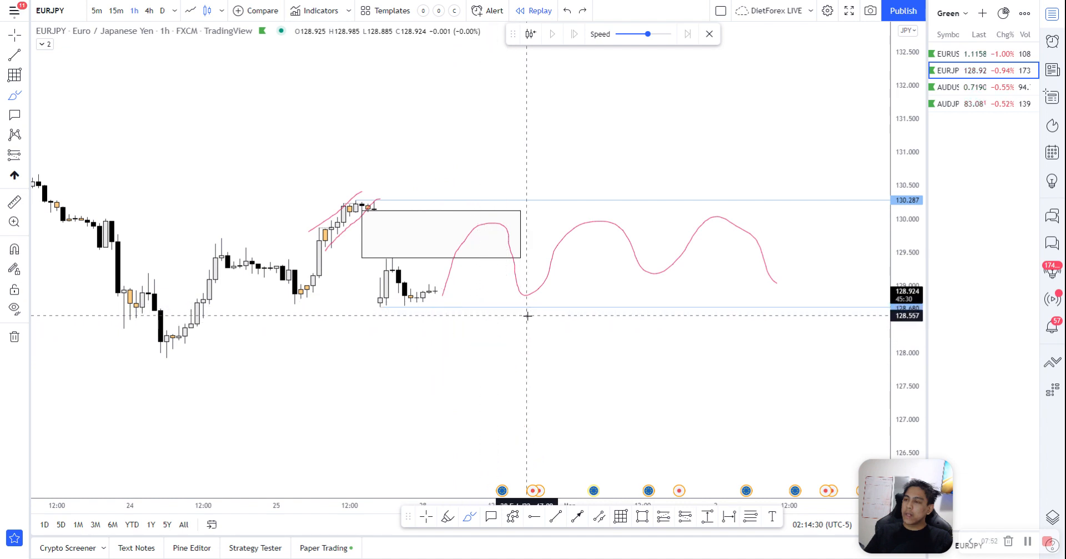
{"action": "left_click_drag", "start_coordinate": [442, 292], "coordinate": [466, 369]}
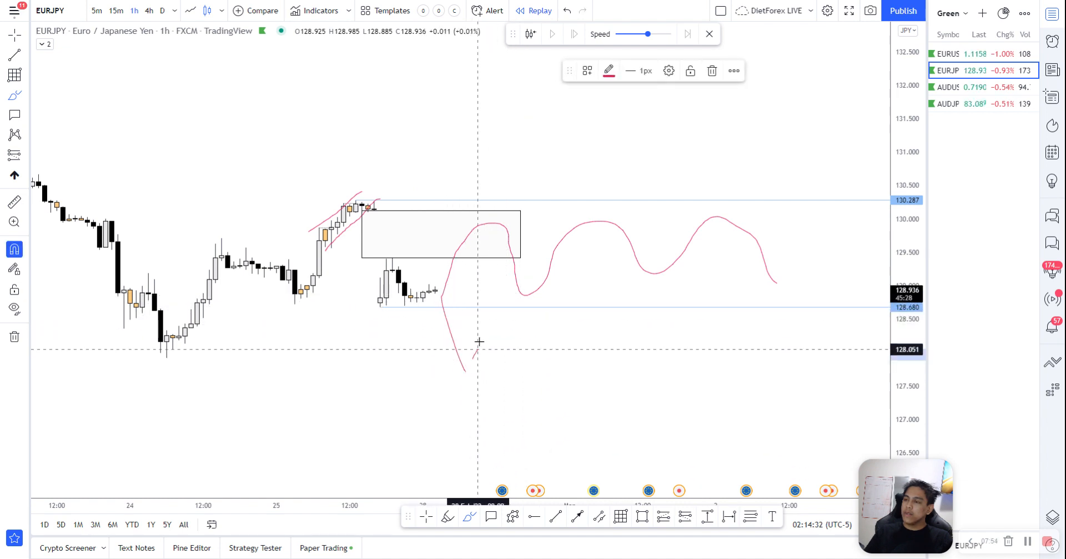
{"action": "left_click_drag", "start_coordinate": [480, 340], "coordinate": [624, 470]}
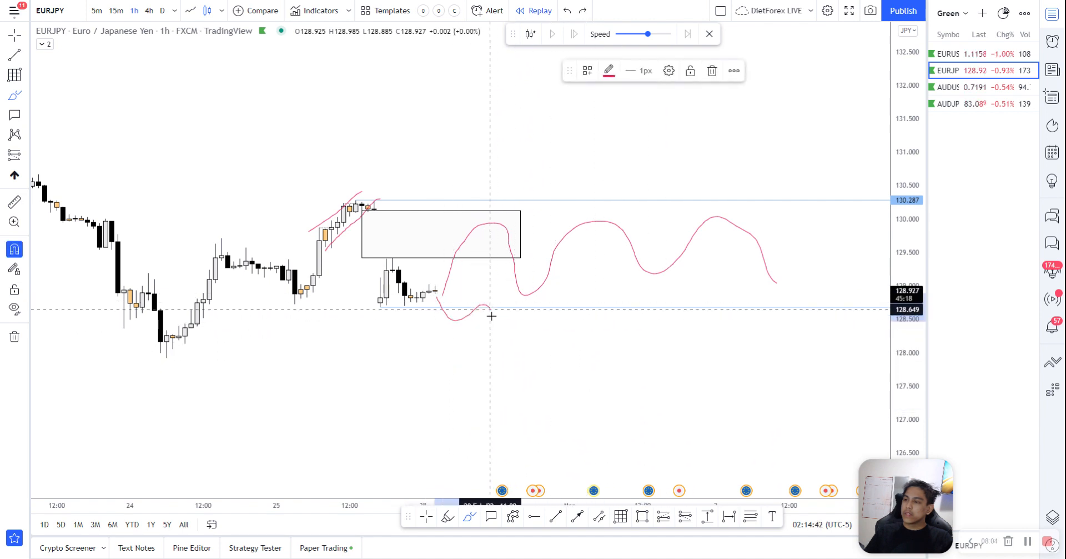
{"action": "left_click_drag", "start_coordinate": [492, 314], "coordinate": [621, 375]}
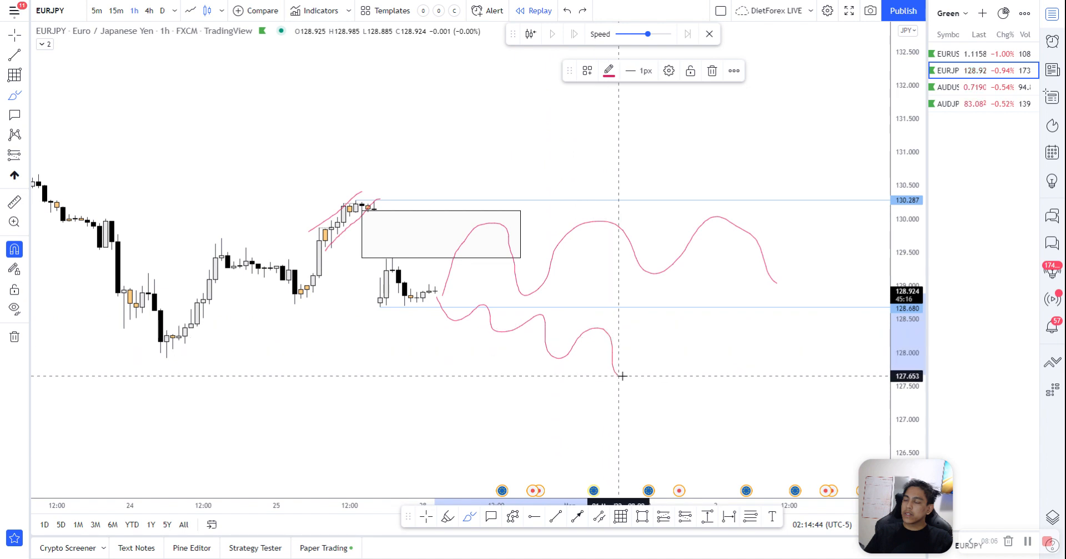
{"action": "left_click_drag", "start_coordinate": [469, 276], "coordinate": [660, 361]}
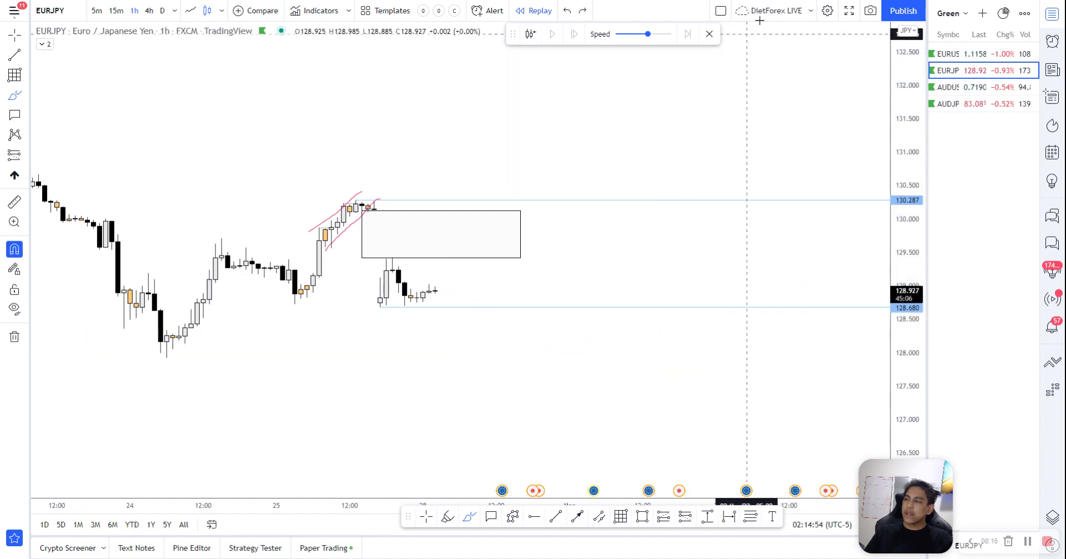
{"action": "mouse_move", "coordinate": [311, 75]}
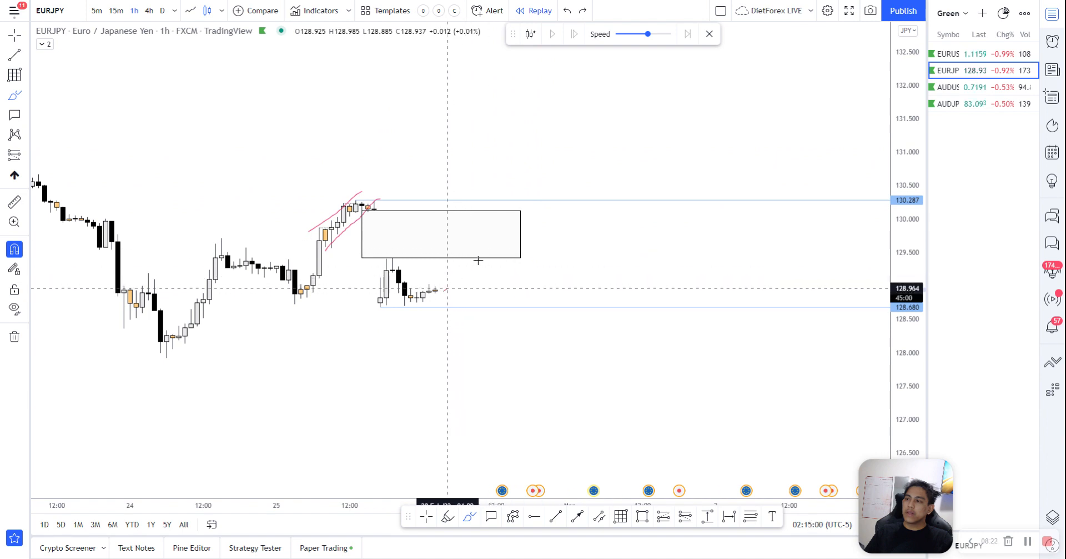
{"action": "left_click_drag", "start_coordinate": [444, 291], "coordinate": [796, 292]}
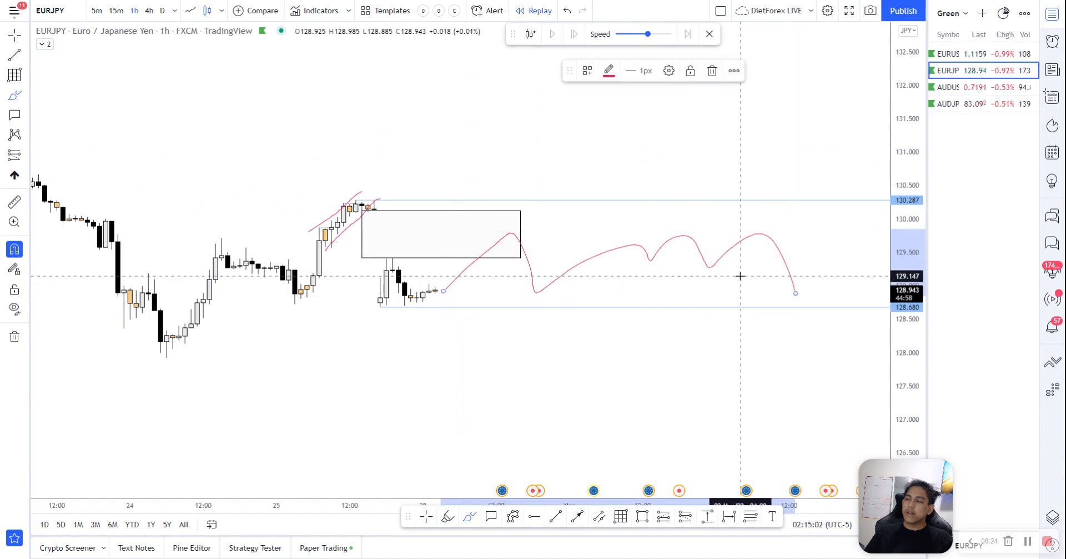
{"action": "mouse_move", "coordinate": [702, 241]}
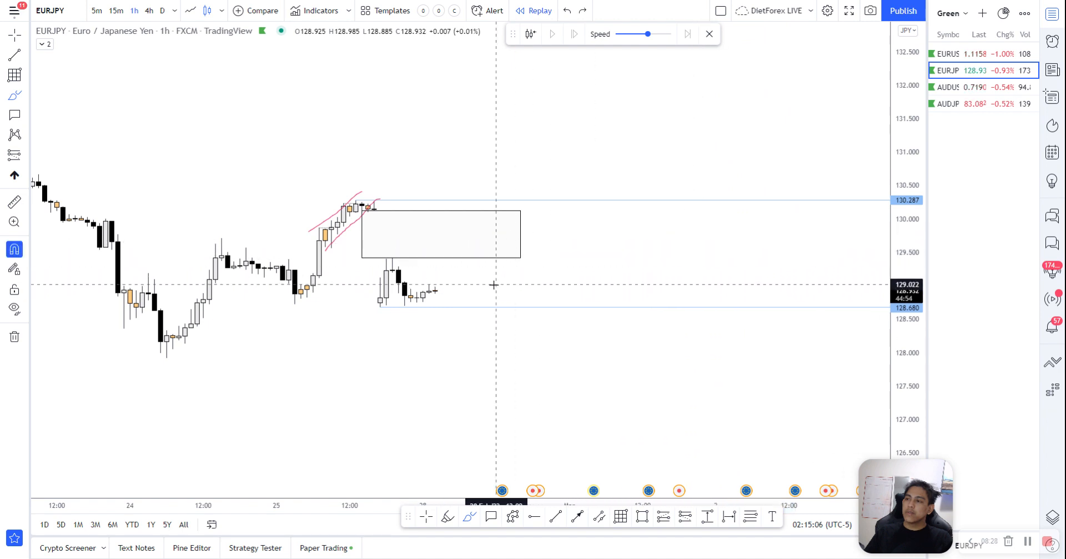
{"action": "left_click_drag", "start_coordinate": [493, 279], "coordinate": [721, 148]}
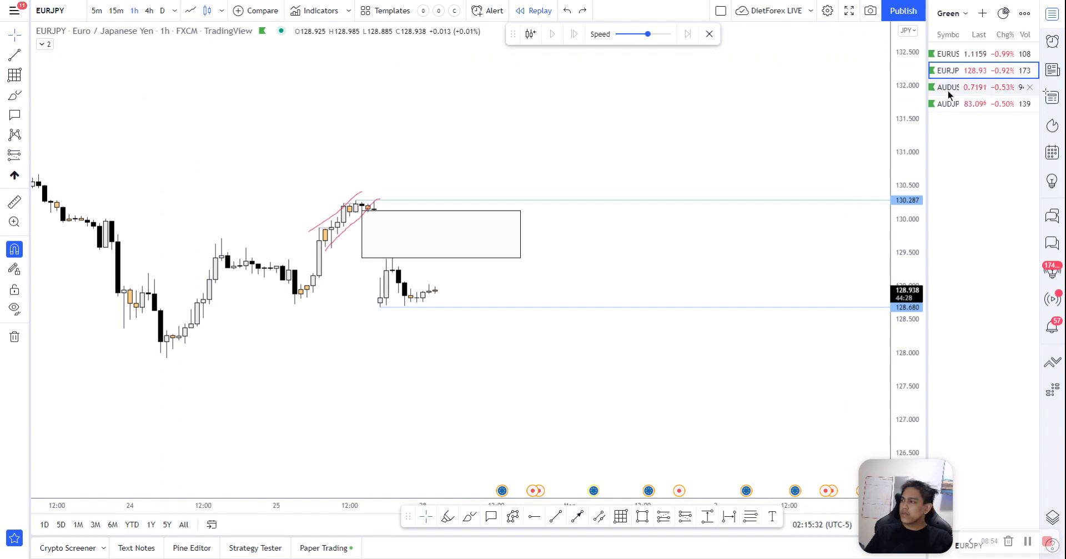
{"action": "mouse_move", "coordinate": [949, 87]}
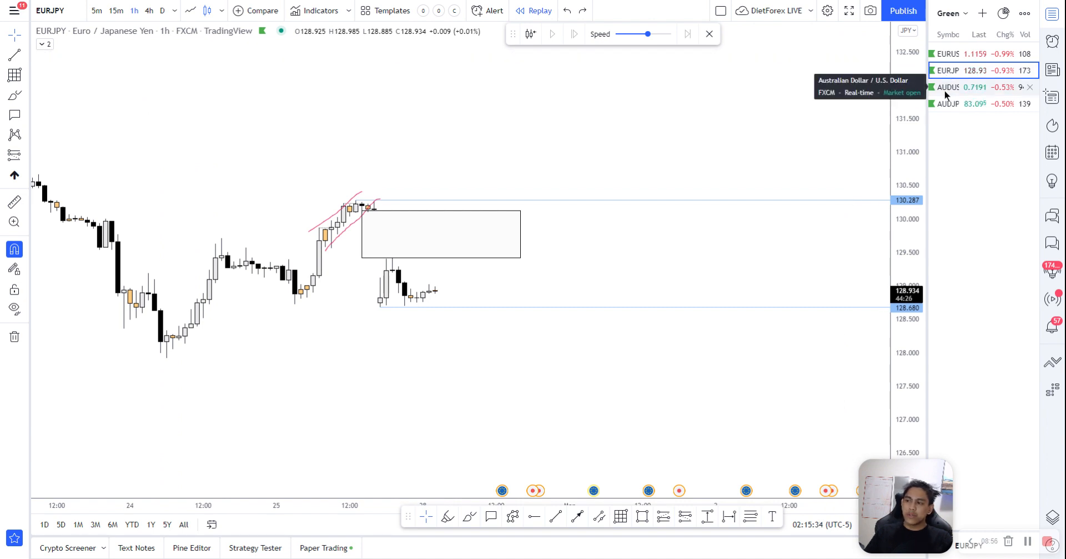
- Switch to AUDUSD 1h, stretch the gap box rightward and mark a level at the recent swing low
{"action": "left_click", "coordinate": [965, 87]}
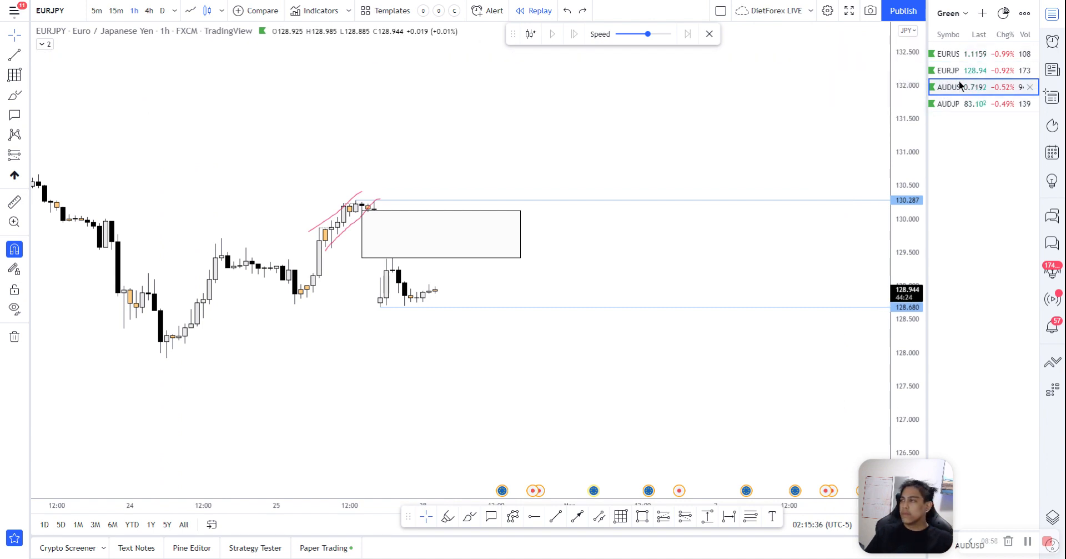
{"action": "left_click", "coordinate": [948, 87]}
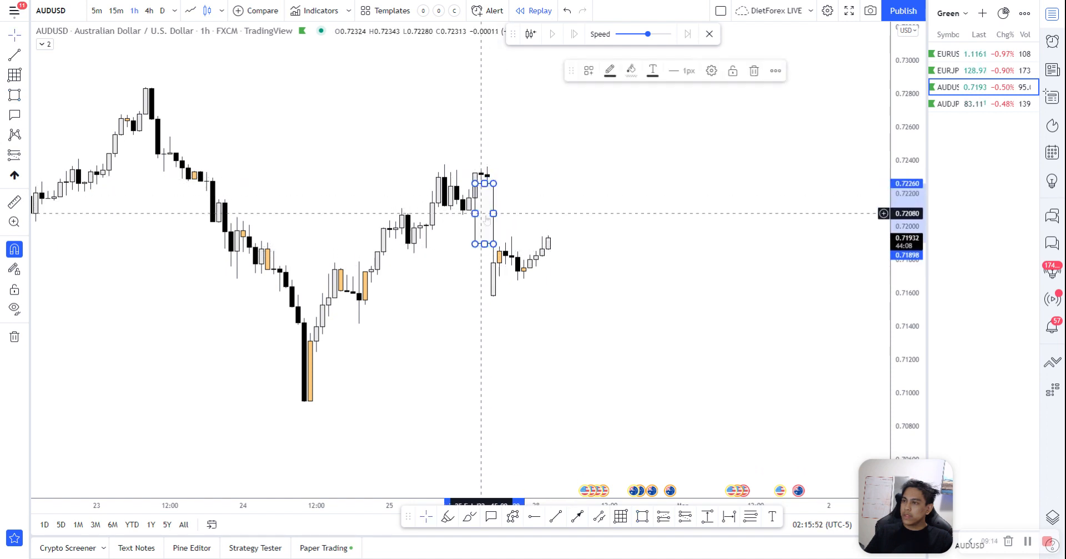
{"action": "left_click_drag", "start_coordinate": [493, 213], "coordinate": [693, 213]}
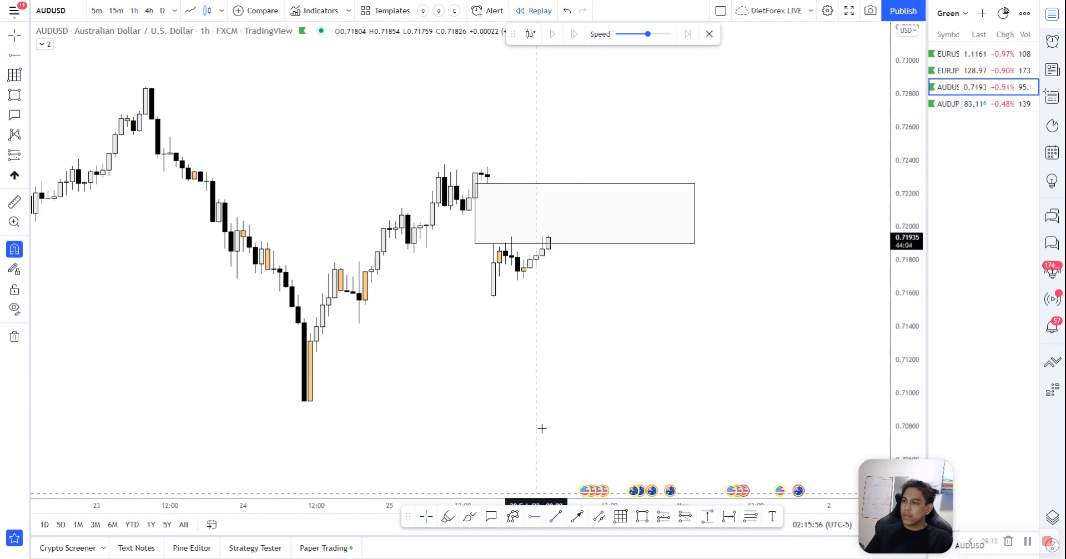
{"action": "left_click", "coordinate": [534, 518]}
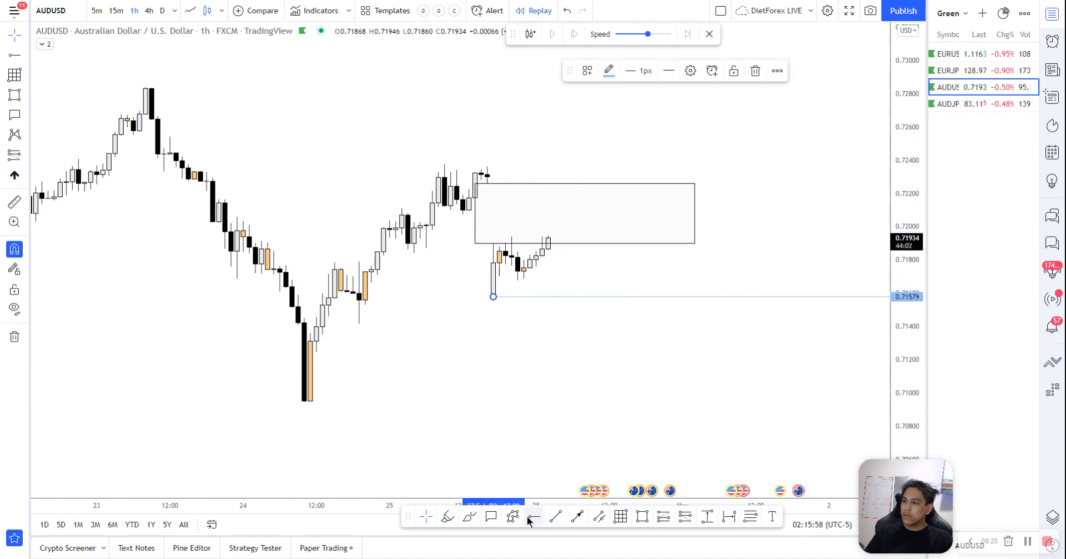
{"action": "mouse_move", "coordinate": [447, 157]}
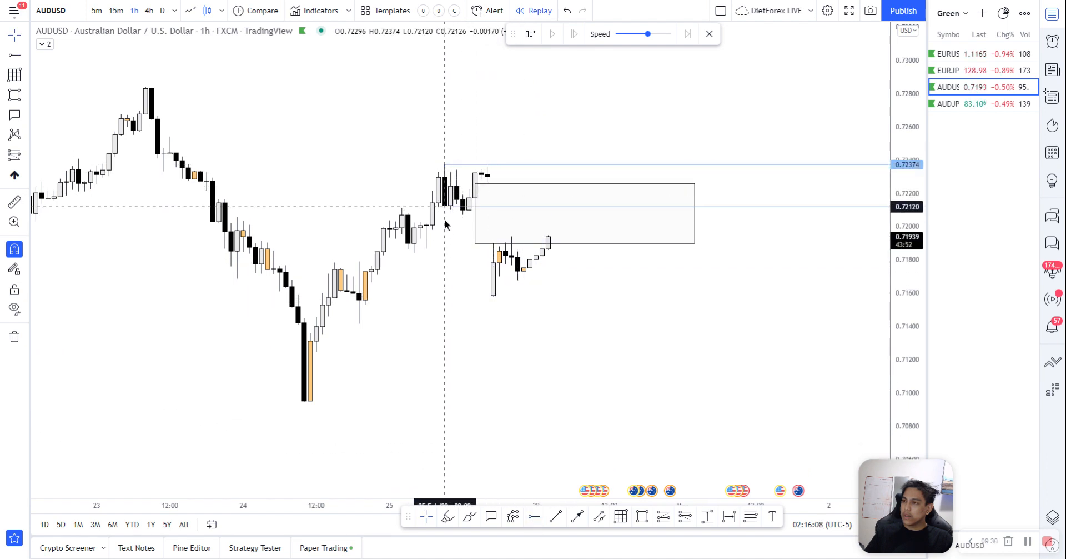
{"action": "mouse_move", "coordinate": [398, 208]}
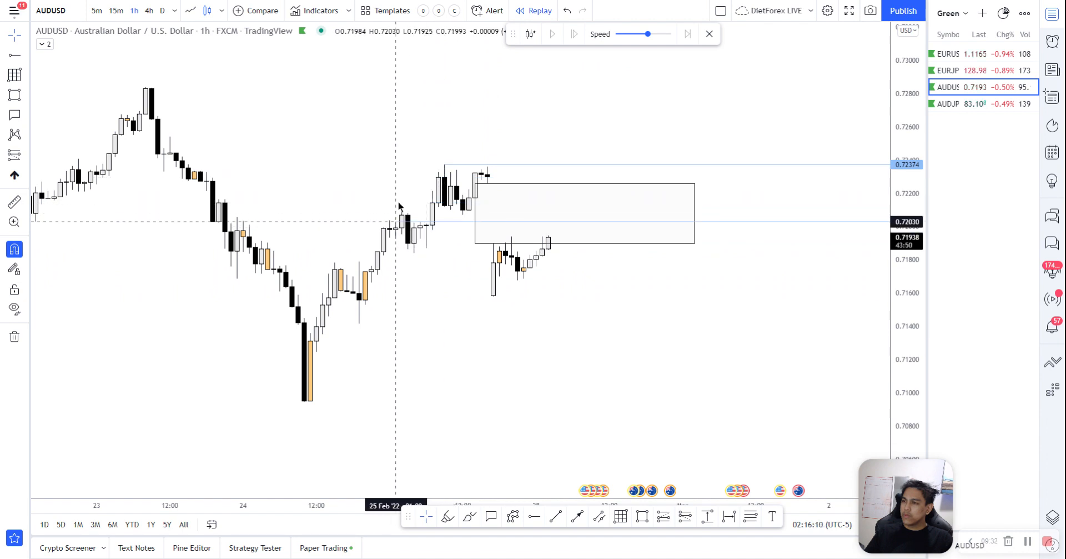
{"action": "mouse_move", "coordinate": [421, 256]}
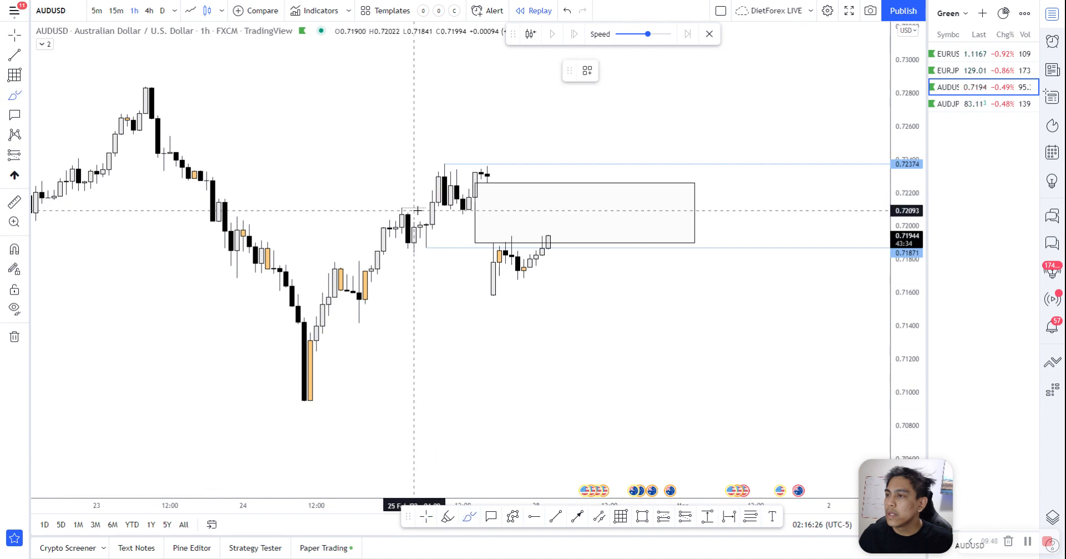
- Rescale the AUDUSD chart before sketching an upward path into the gap box
{"action": "left_click_drag", "start_coordinate": [435, 163], "coordinate": [449, 204]}
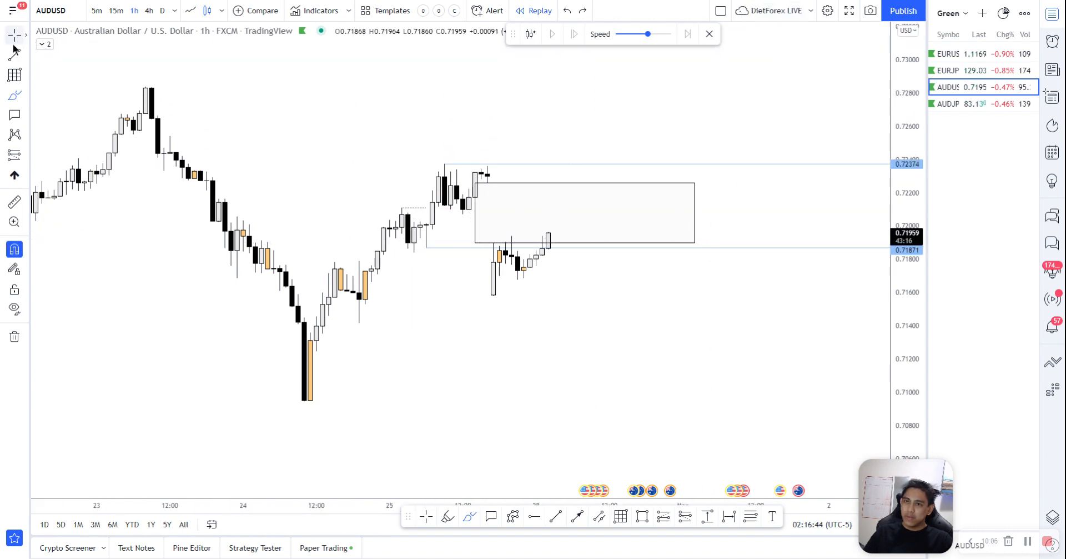
{"action": "mouse_move", "coordinate": [457, 161]}
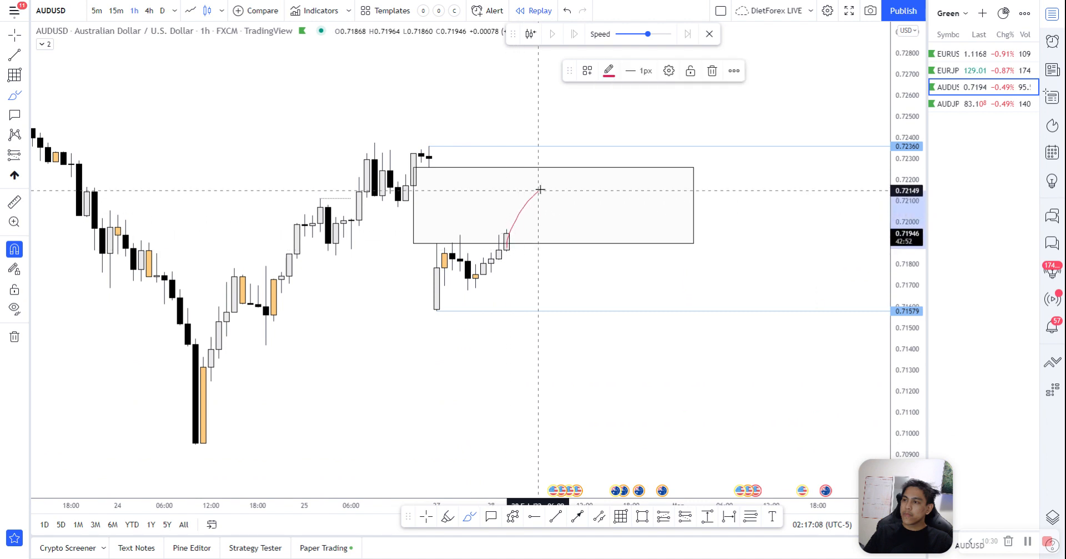
- Sketch price rising into the gap box then falling toward the low, and delete that trial path
{"action": "left_click_drag", "start_coordinate": [541, 189], "coordinate": [606, 280]}
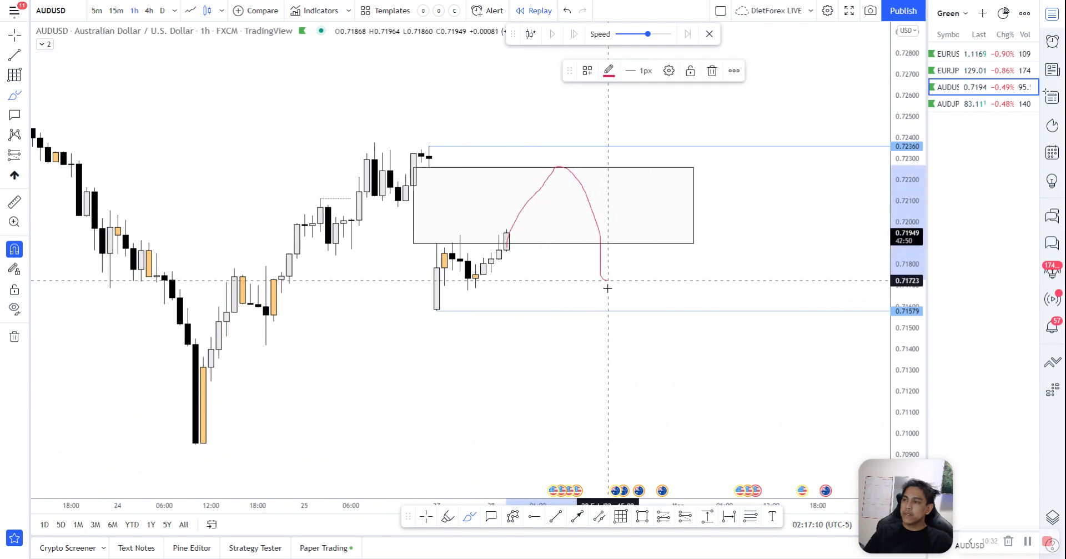
{"action": "left_click_drag", "start_coordinate": [608, 288], "coordinate": [798, 224]}
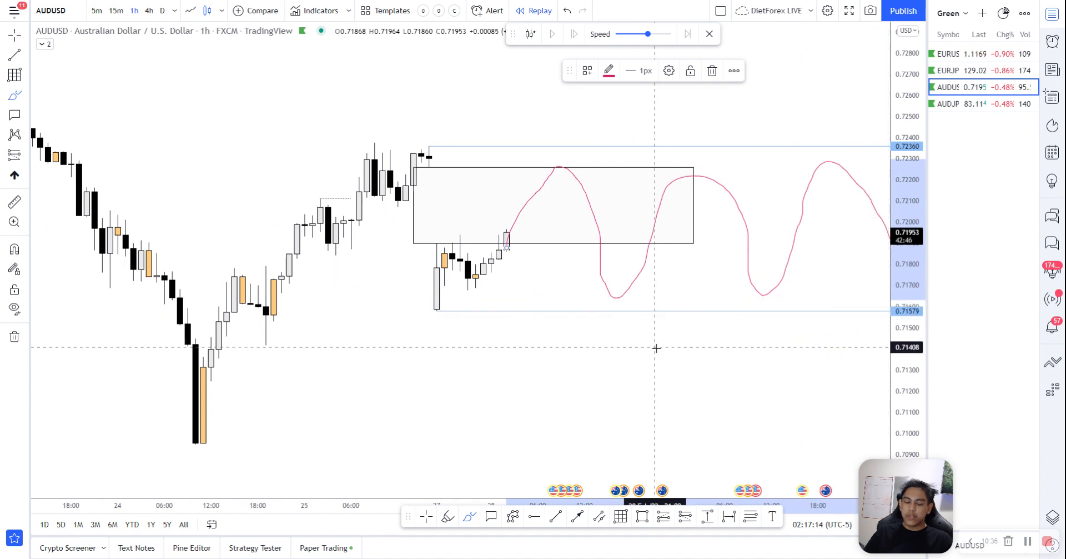
{"action": "left_click", "coordinate": [712, 70]}
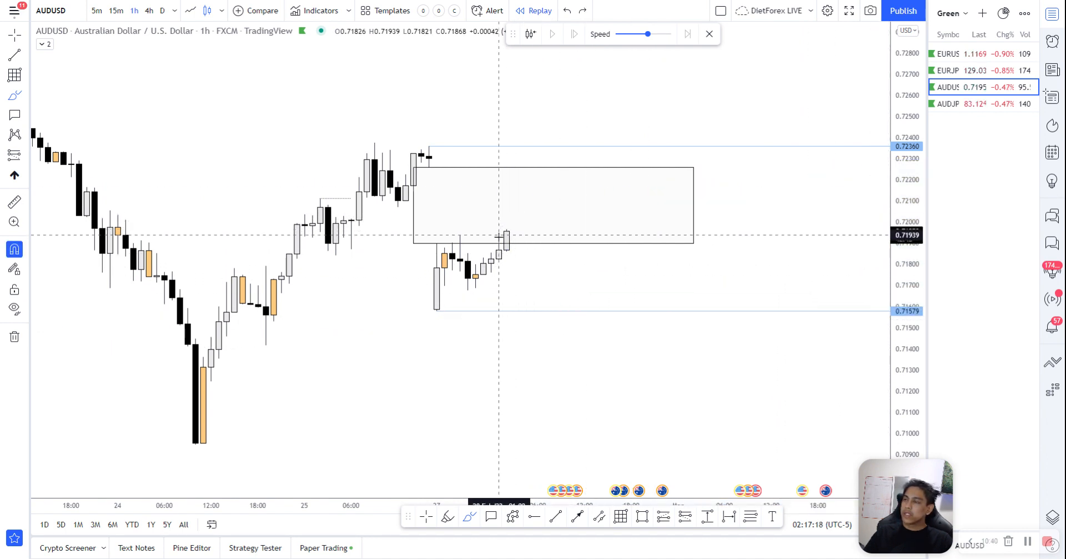
{"action": "left_click_drag", "start_coordinate": [499, 231], "coordinate": [545, 76]}
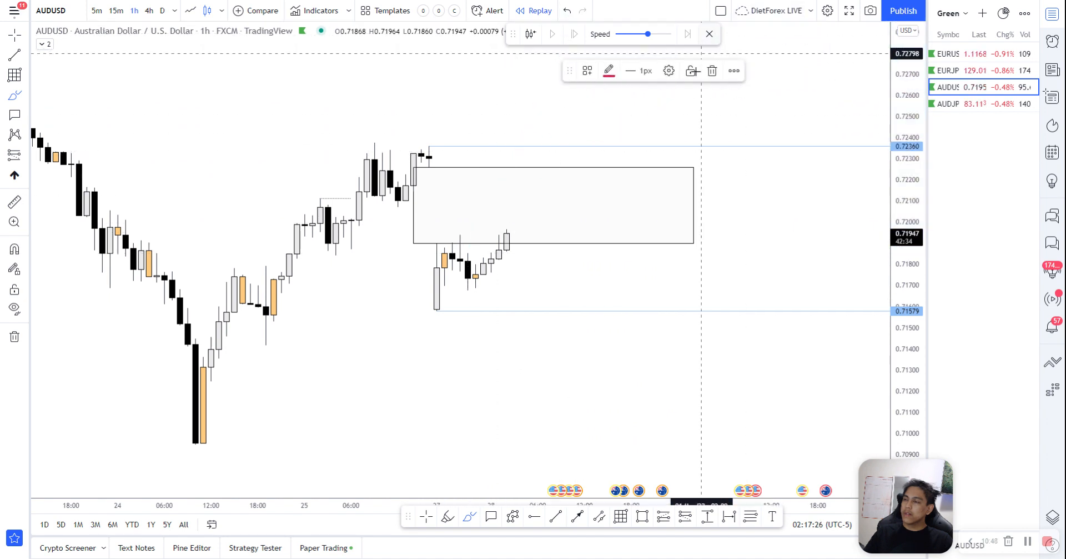
- Sketch a rally through the gap box and a sharp-drop scenario, then remove the bearish path
{"action": "left_click_drag", "start_coordinate": [476, 262], "coordinate": [676, 88]}
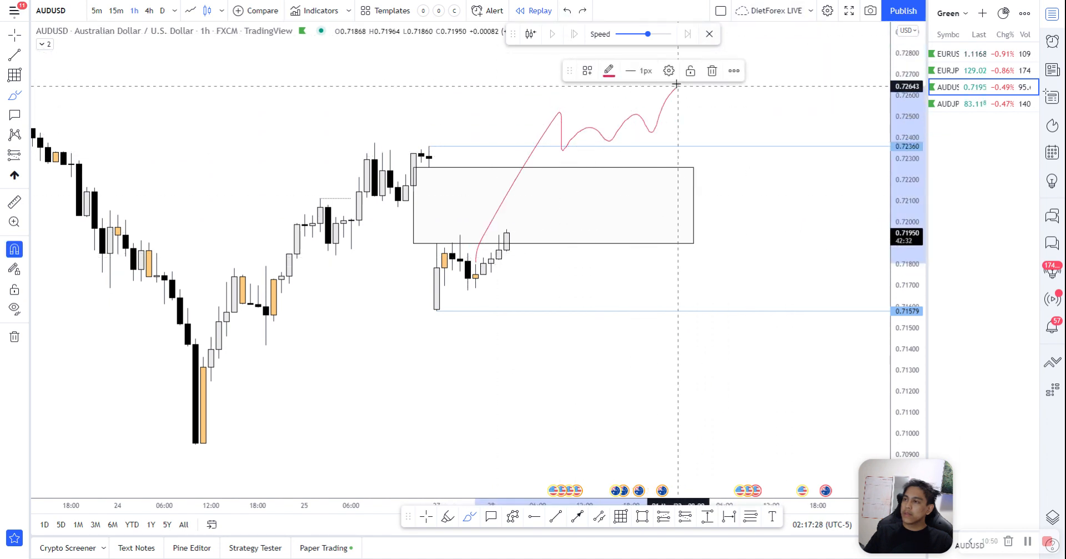
{"action": "left_click_drag", "start_coordinate": [549, 183], "coordinate": [756, 111]}
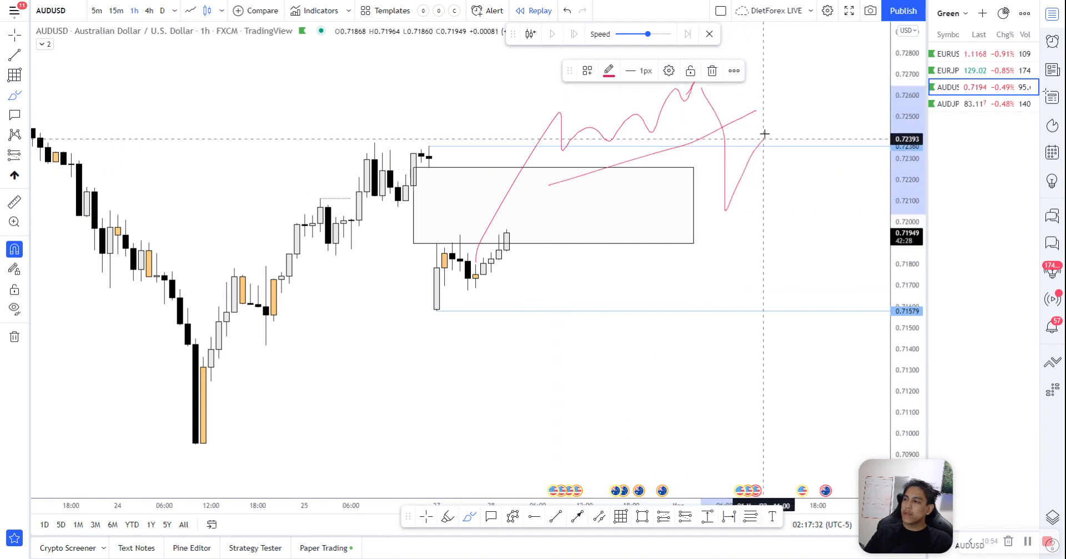
{"action": "left_click_drag", "start_coordinate": [768, 135], "coordinate": [813, 363]}
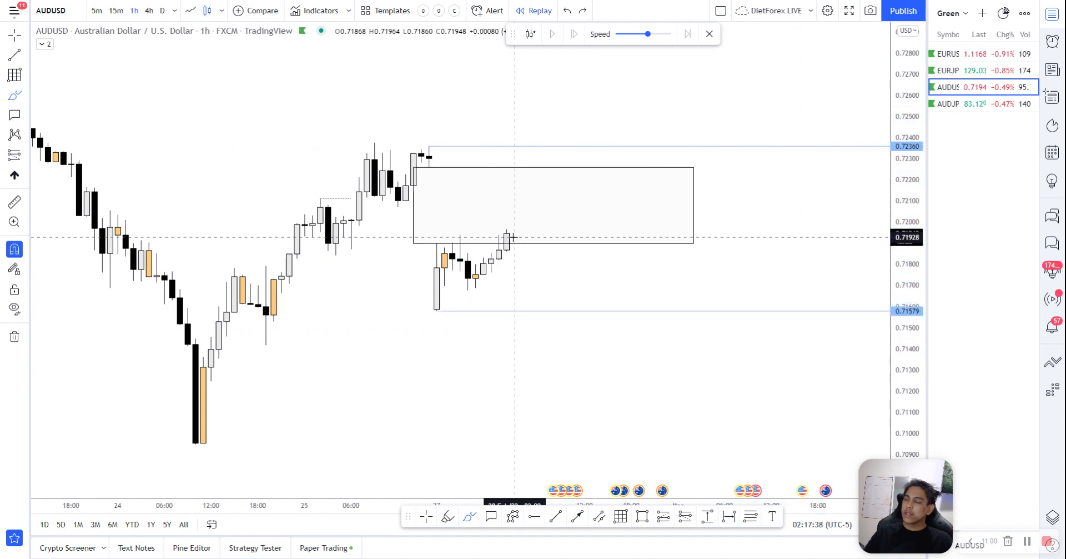
{"action": "left_click_drag", "start_coordinate": [507, 237], "coordinate": [605, 350]}
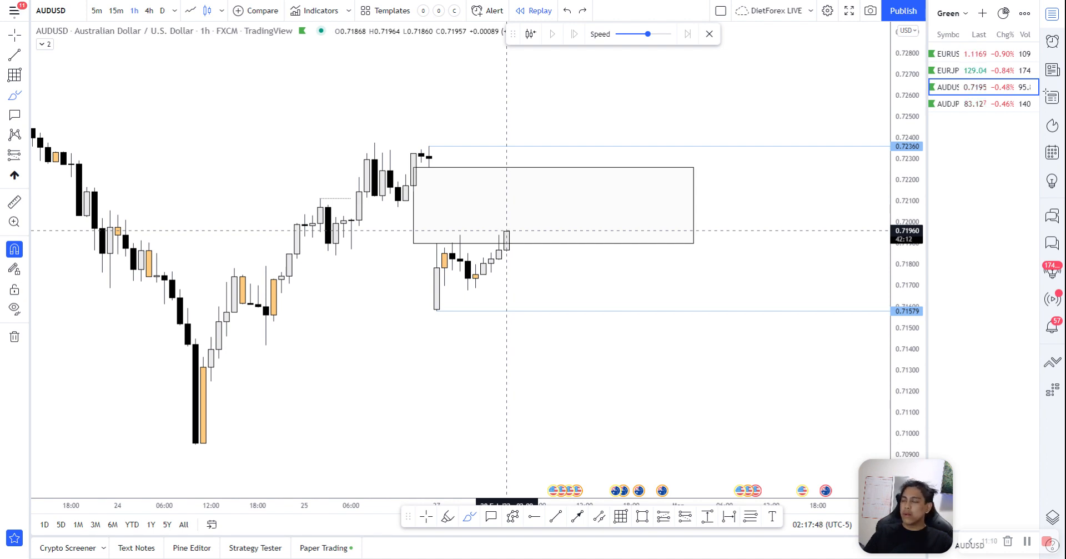
{"action": "mouse_move", "coordinate": [294, 192]}
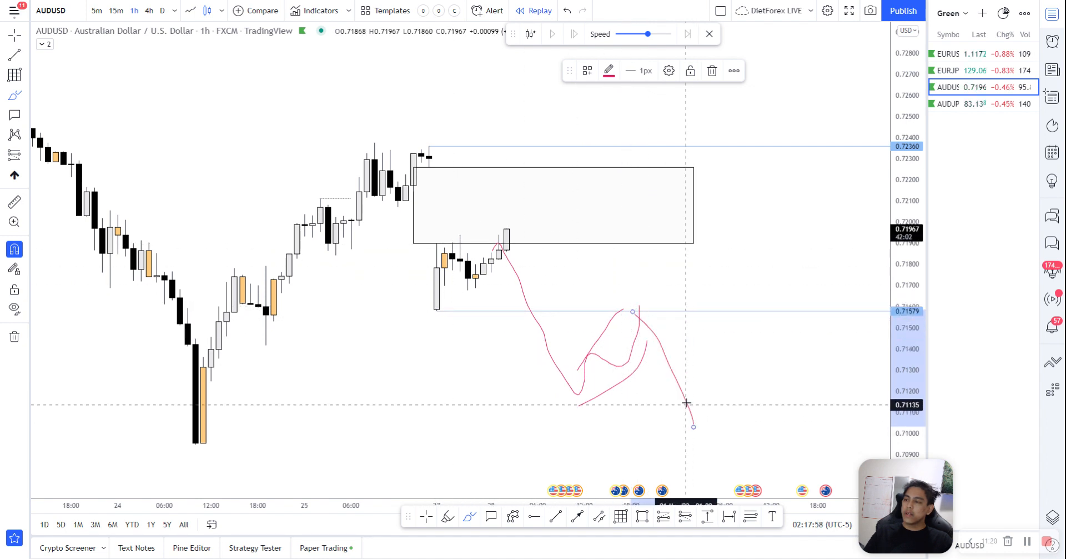
{"action": "left_click", "coordinate": [711, 71]}
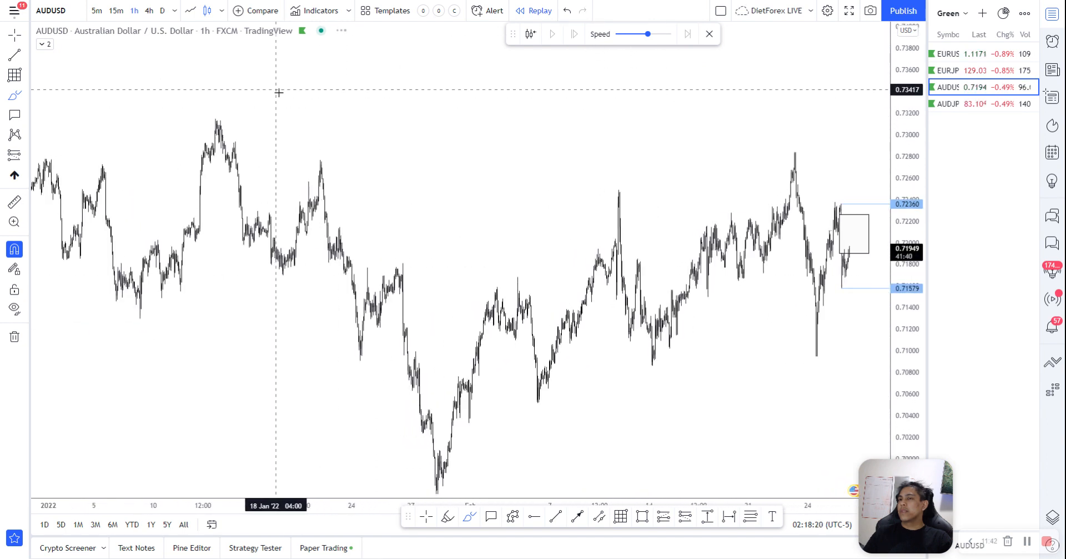
{"action": "mouse_move", "coordinate": [344, 134]}
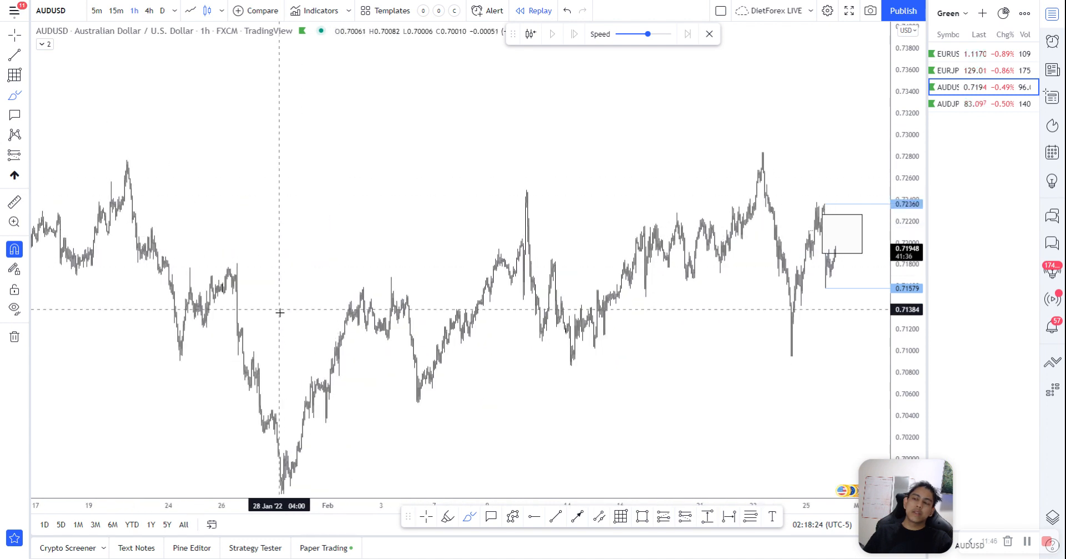
{"action": "mouse_move", "coordinate": [458, 293]}
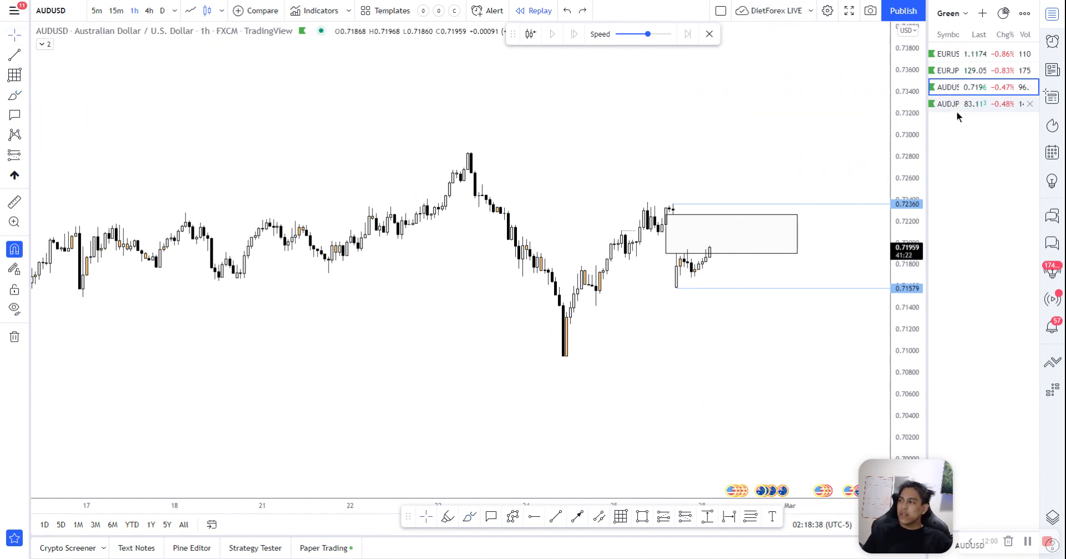
- Switch the chart from AUDUSD to AUDJPY 1h from the watchlist
{"action": "left_click", "coordinate": [946, 103]}
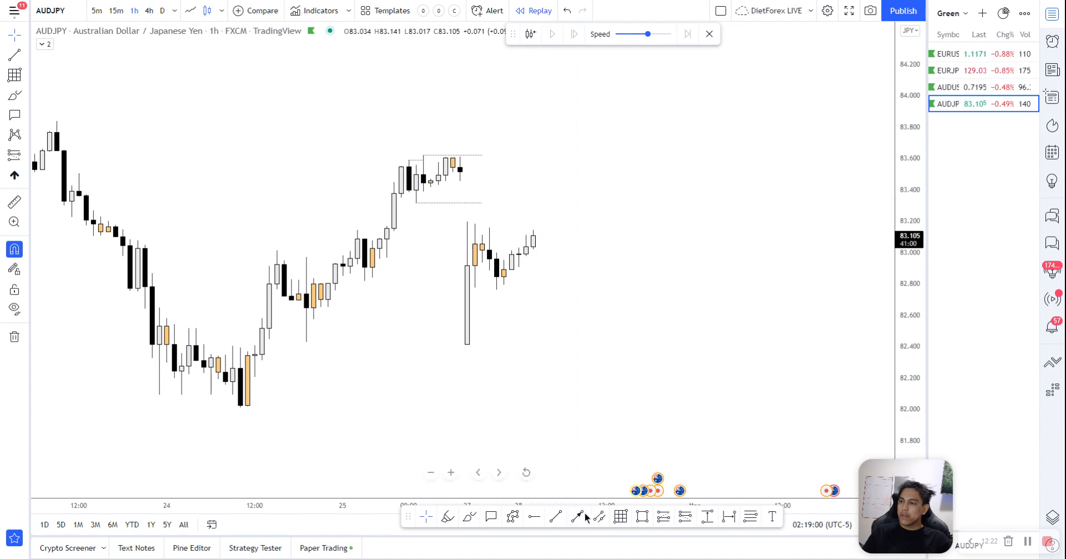
{"action": "mouse_move", "coordinate": [468, 337]}
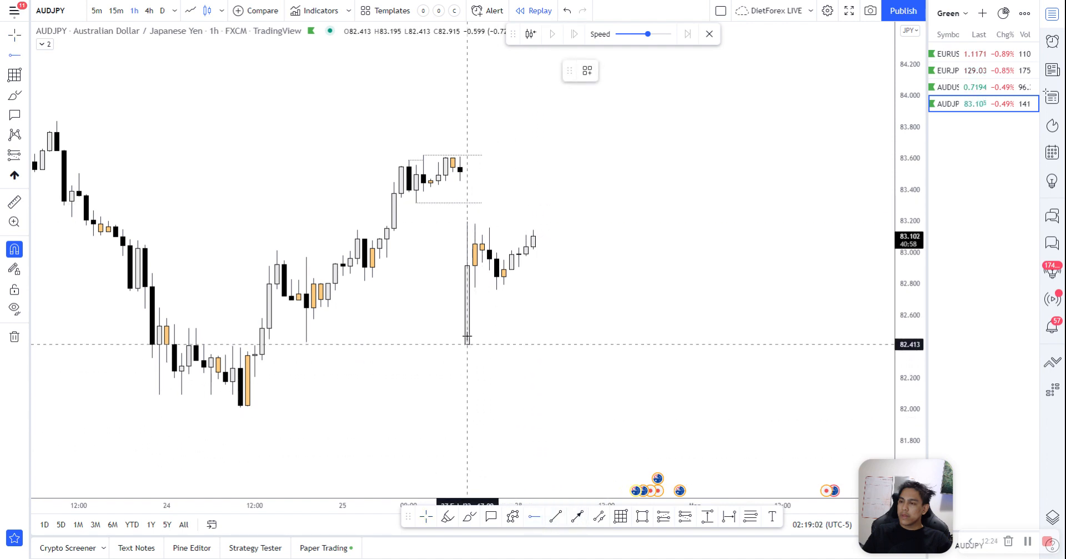
- Add the 82.413 level at the long wick's low, outline the consolidation near the highs, and start the gap box at the wick top
{"action": "left_click", "coordinate": [535, 517]}
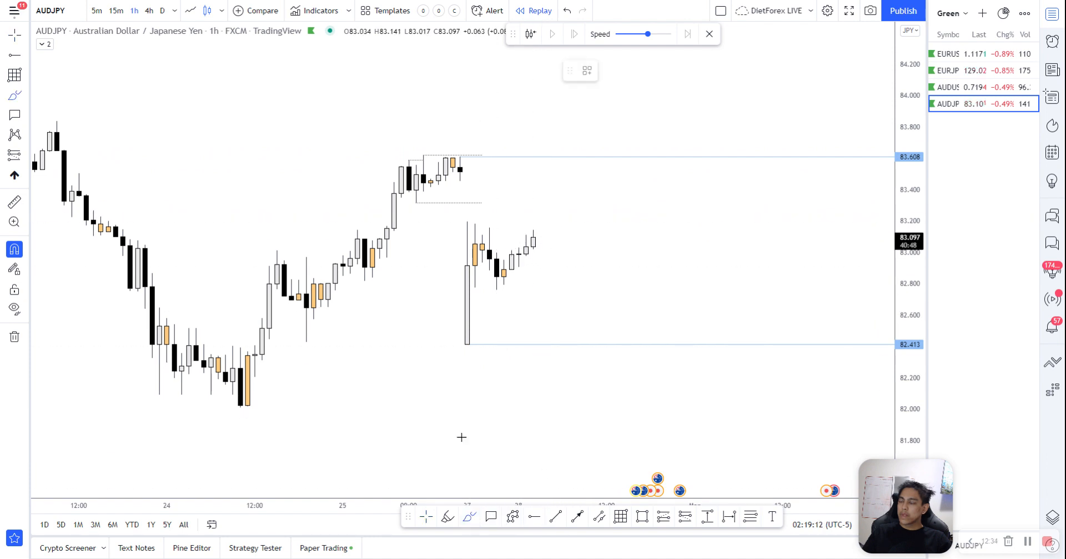
{"action": "left_click_drag", "start_coordinate": [387, 167], "coordinate": [438, 150]}
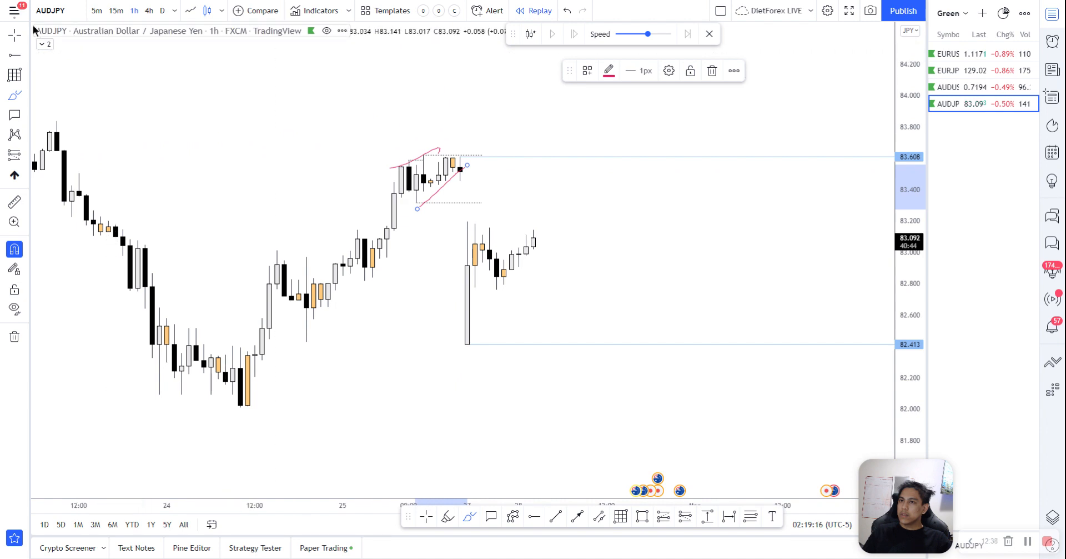
{"action": "mouse_move", "coordinate": [447, 287]}
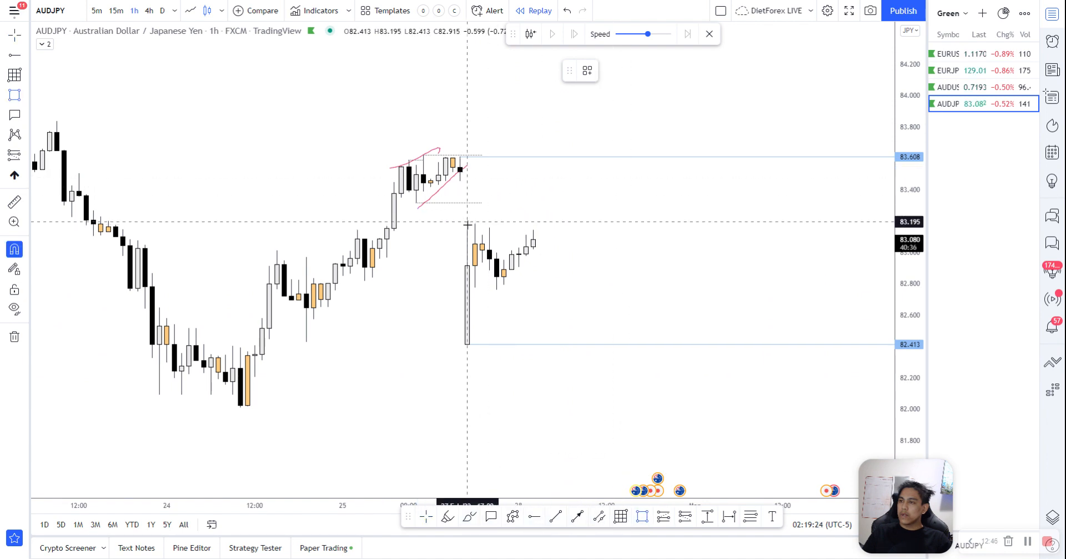
{"action": "left_click", "coordinate": [463, 201]}
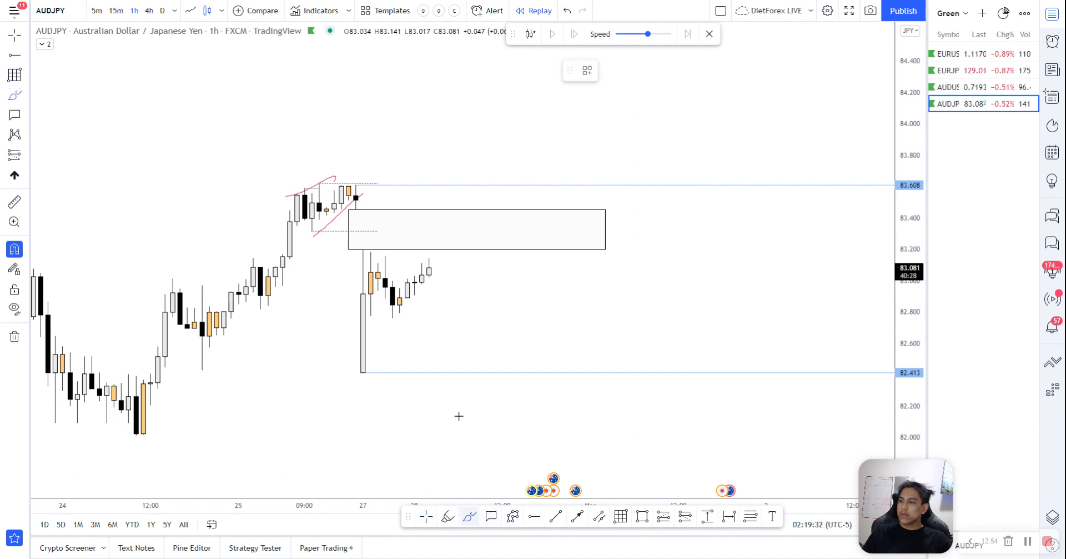
- Draw the gap box from about 83.2 to 83.5 and sketch a rally path rising through it toward 83.8
{"action": "left_click_drag", "start_coordinate": [422, 292], "coordinate": [523, 313]}
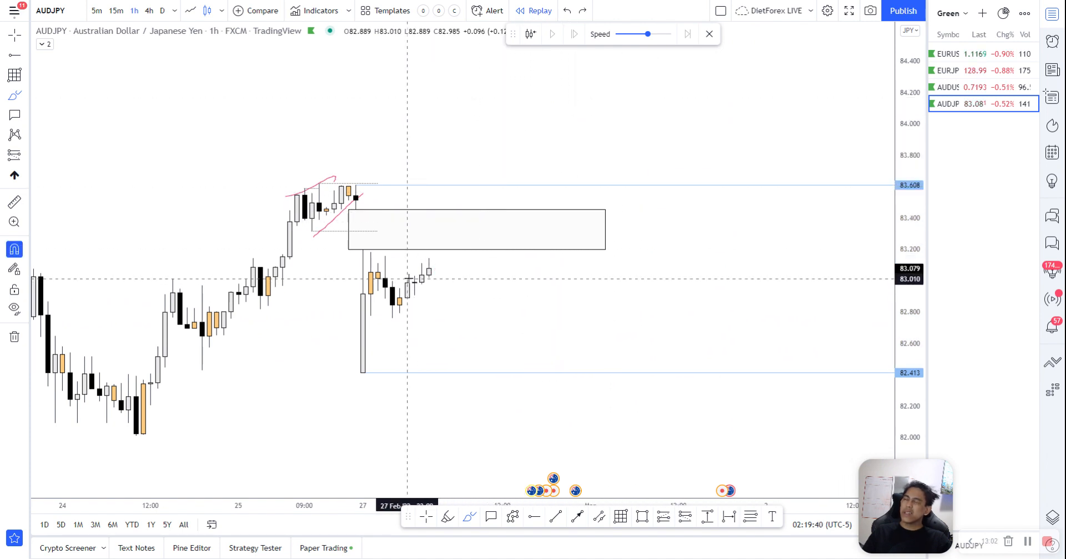
{"action": "mouse_move", "coordinate": [404, 277]}
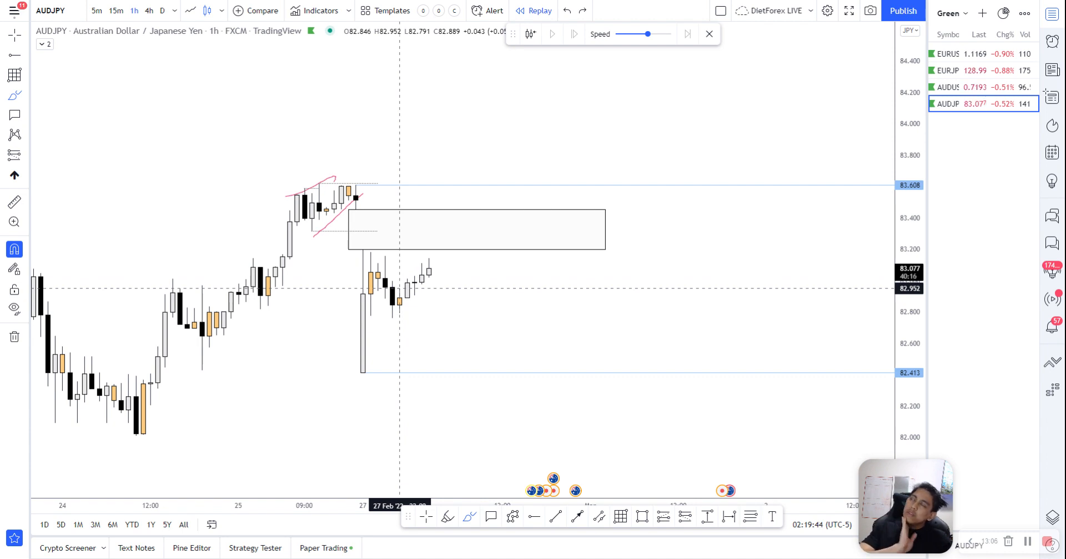
{"action": "left_click_drag", "start_coordinate": [403, 279], "coordinate": [458, 157]}
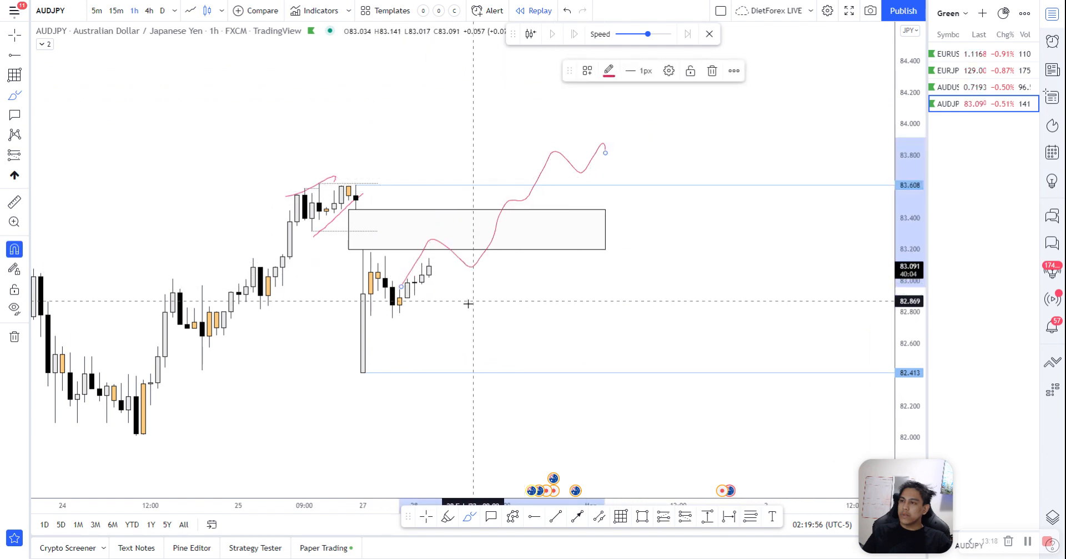
- Sketch a rising line with pullback, then a falling path from the latest candle below 82.413 toward 82.0
{"action": "left_click_drag", "start_coordinate": [467, 302], "coordinate": [694, 163]}
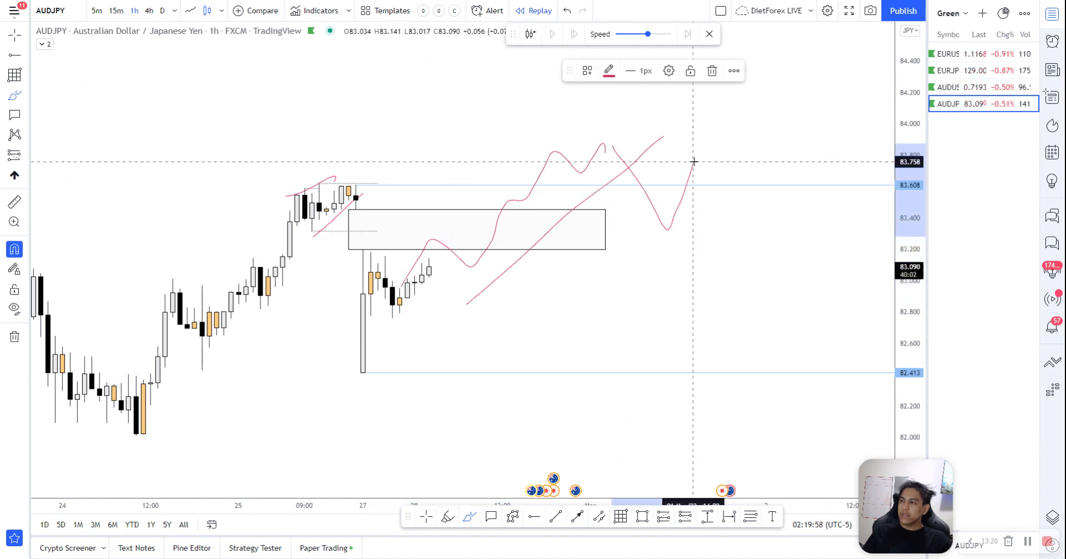
{"action": "left_click_drag", "start_coordinate": [694, 161], "coordinate": [832, 374]}
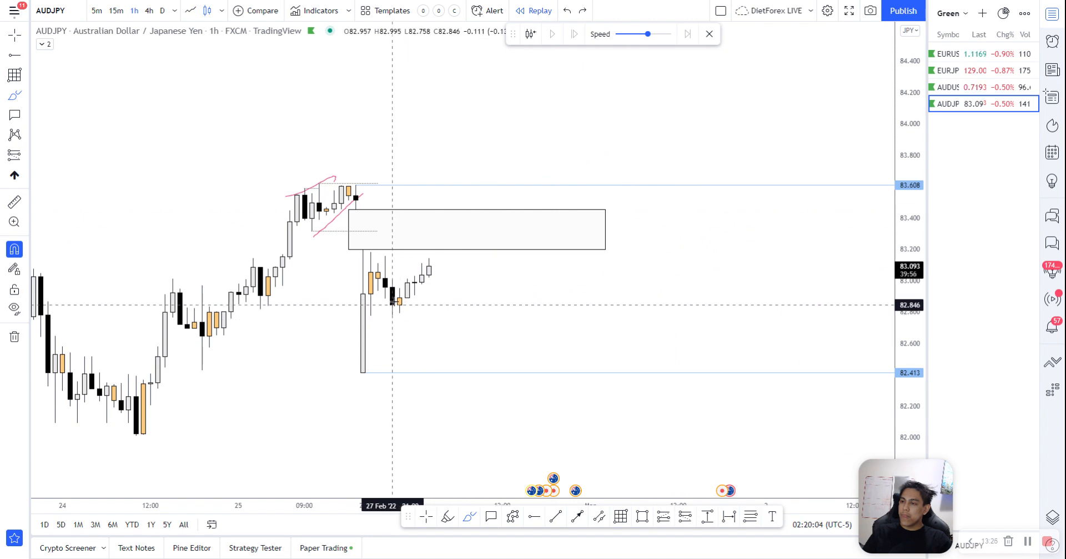
{"action": "left_click_drag", "start_coordinate": [395, 302], "coordinate": [451, 411]}
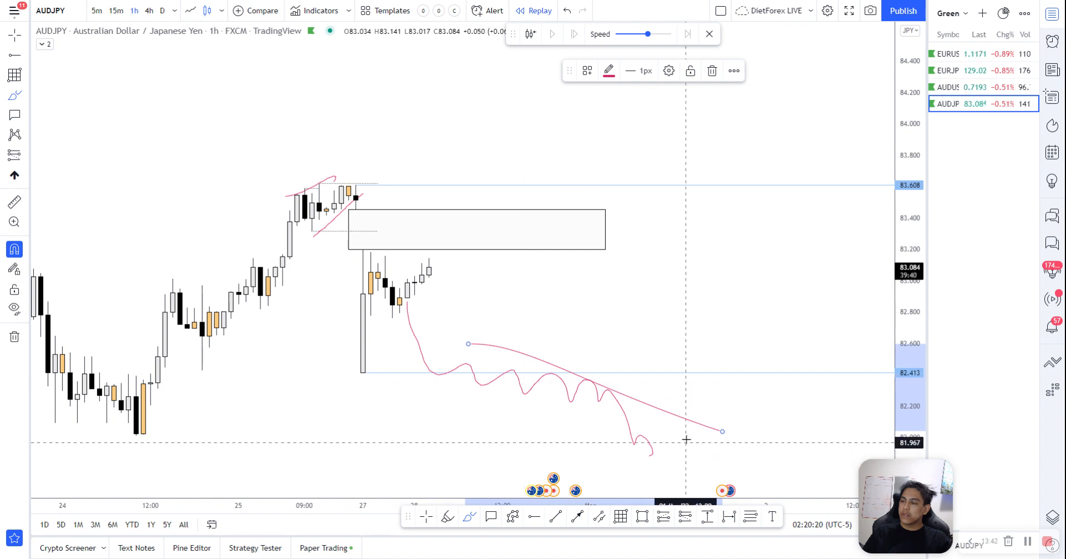
{"action": "mouse_move", "coordinate": [641, 444]}
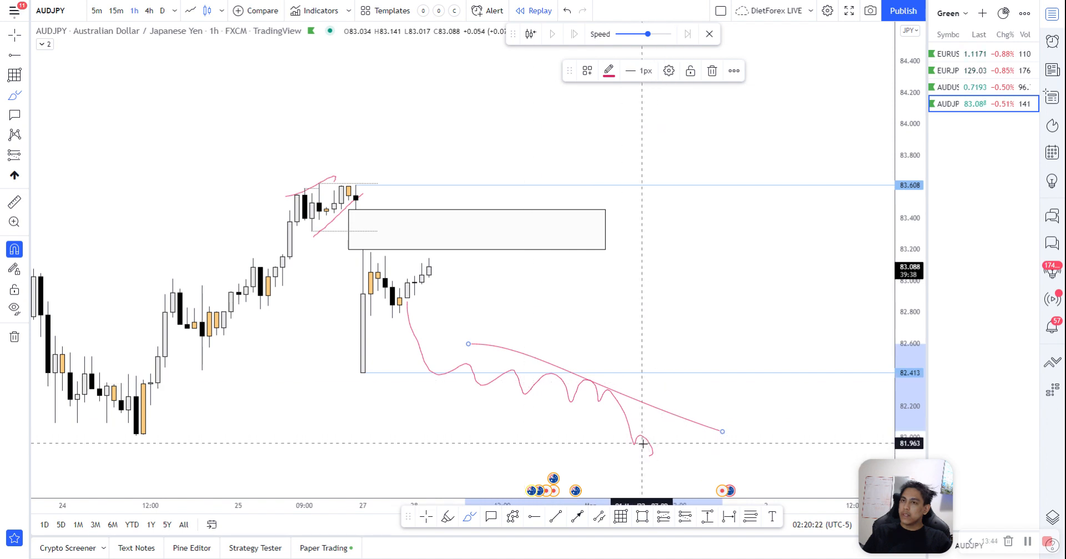